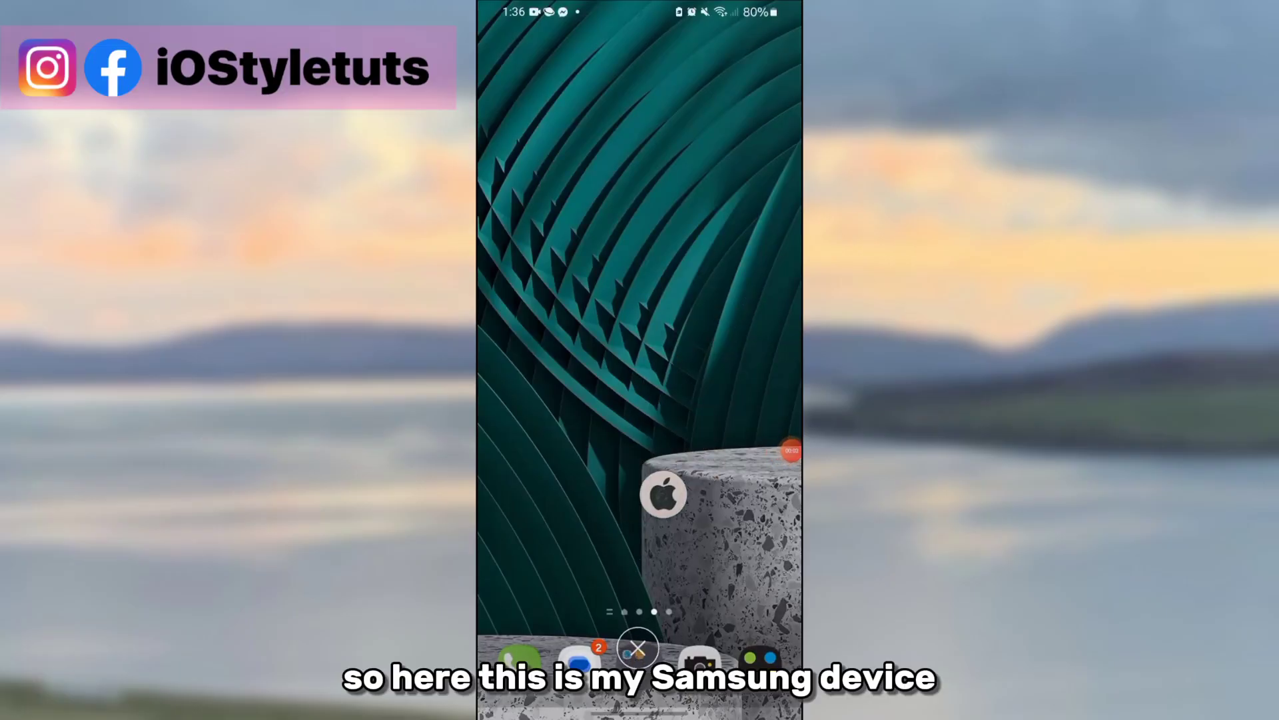
Launch Samsung Notes from the app drawer and bring up the keyboard to view the original emojis.
scroll("up", 3)
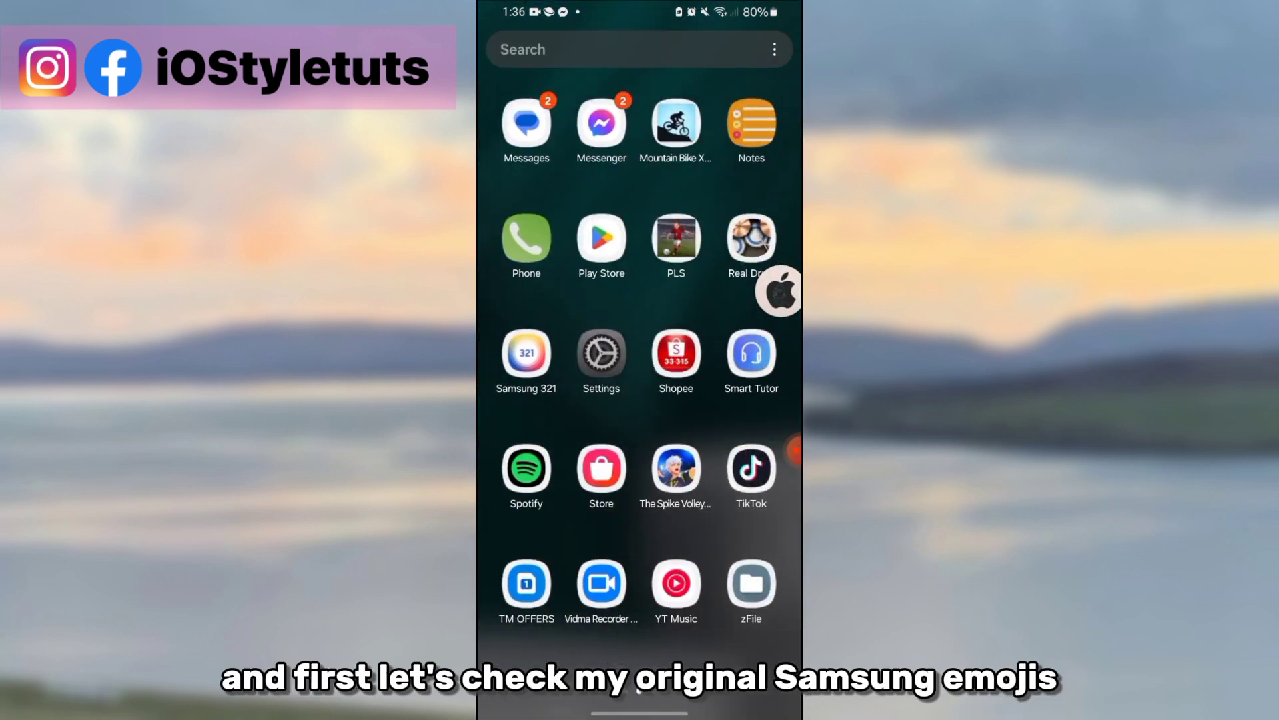
left_click(749, 126)
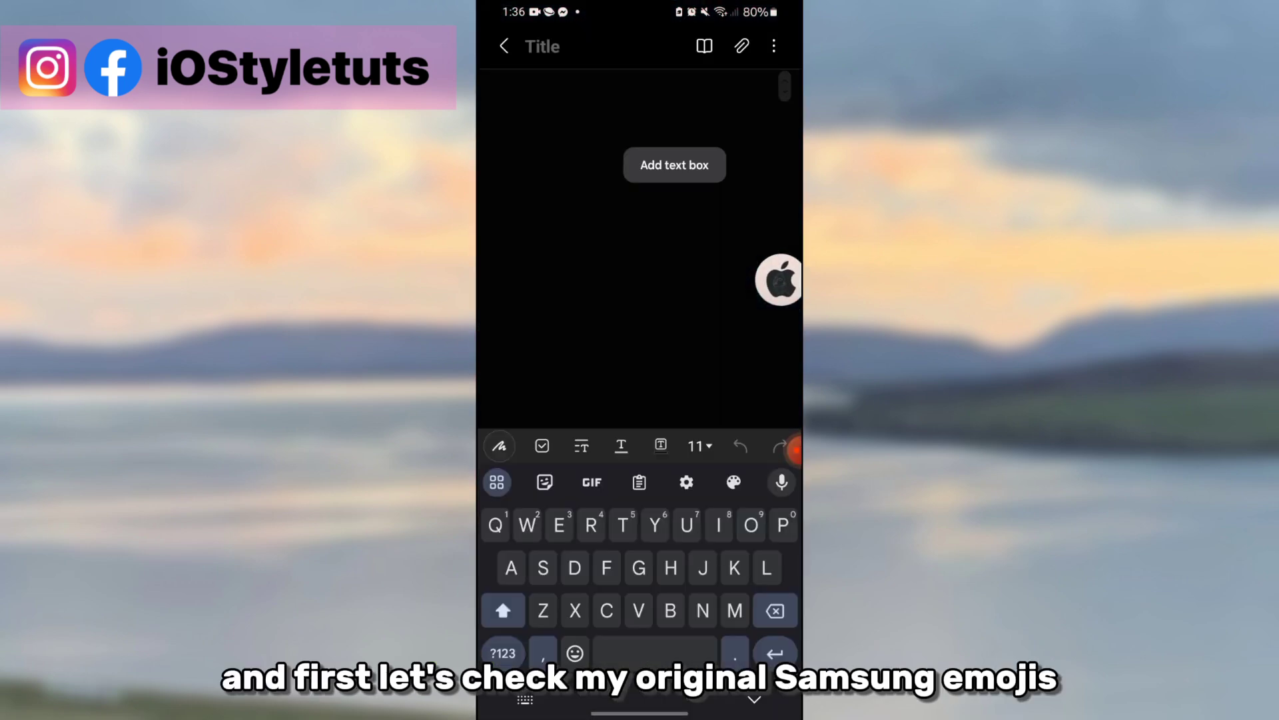
left_click(574, 653)
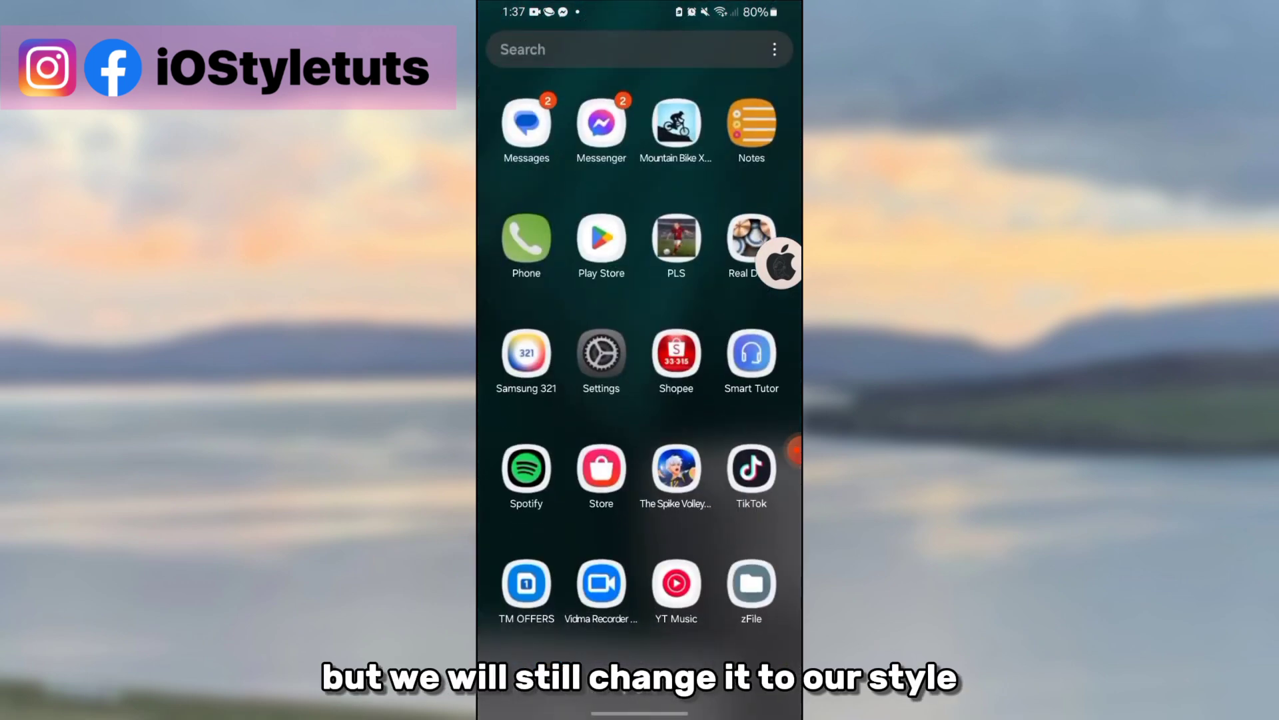
Navigate Settings to Display > Font size and style > Font style.
left_click(600, 356)
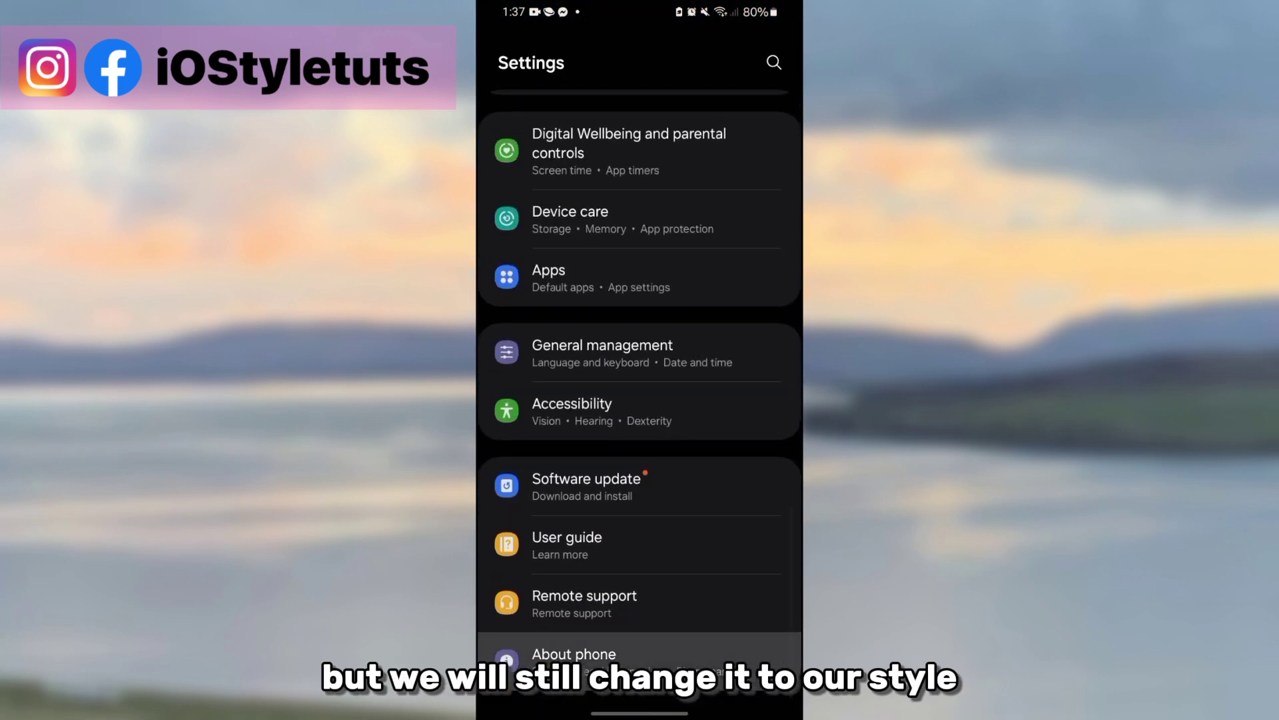
left_click(574, 654)
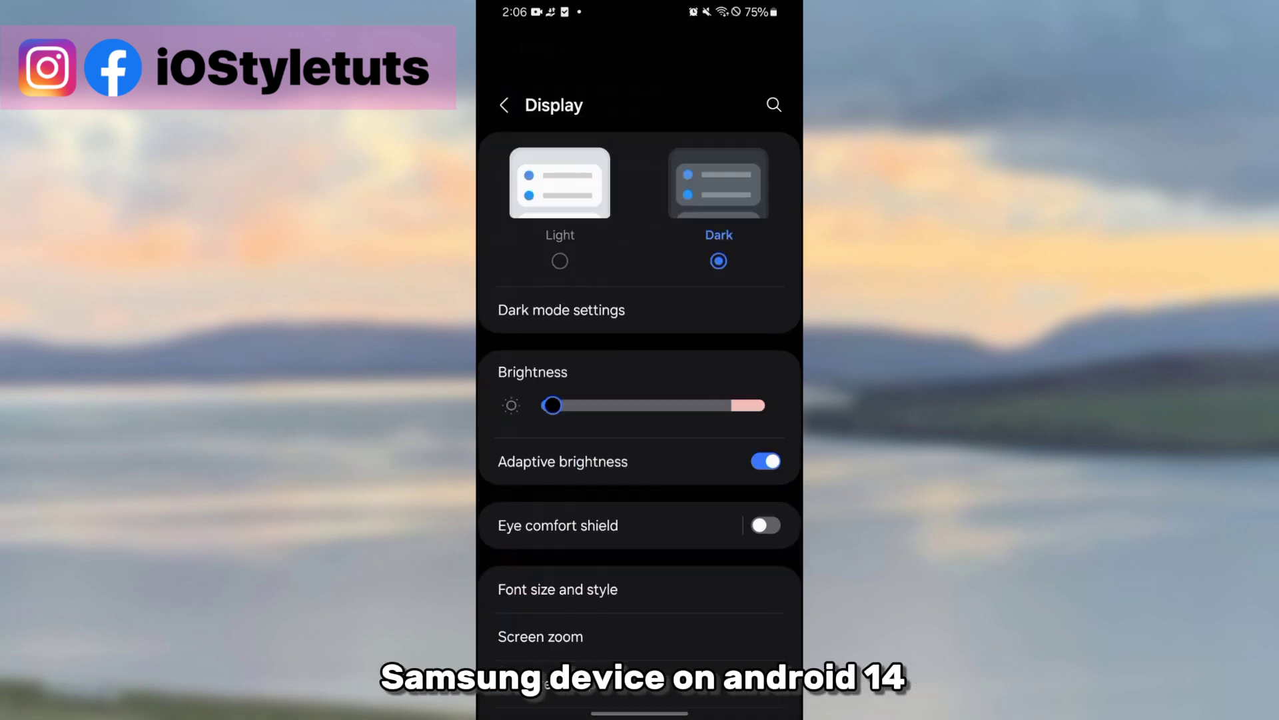
scroll("up", 3)
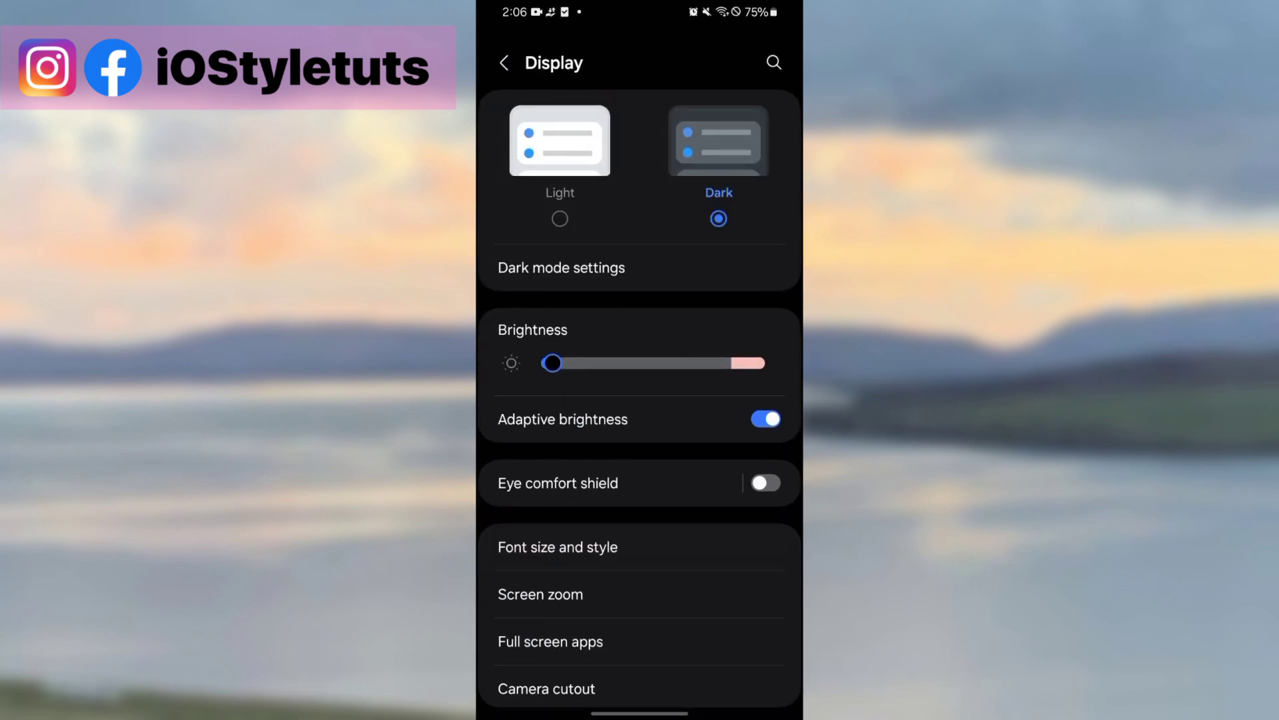
left_click(557, 547)
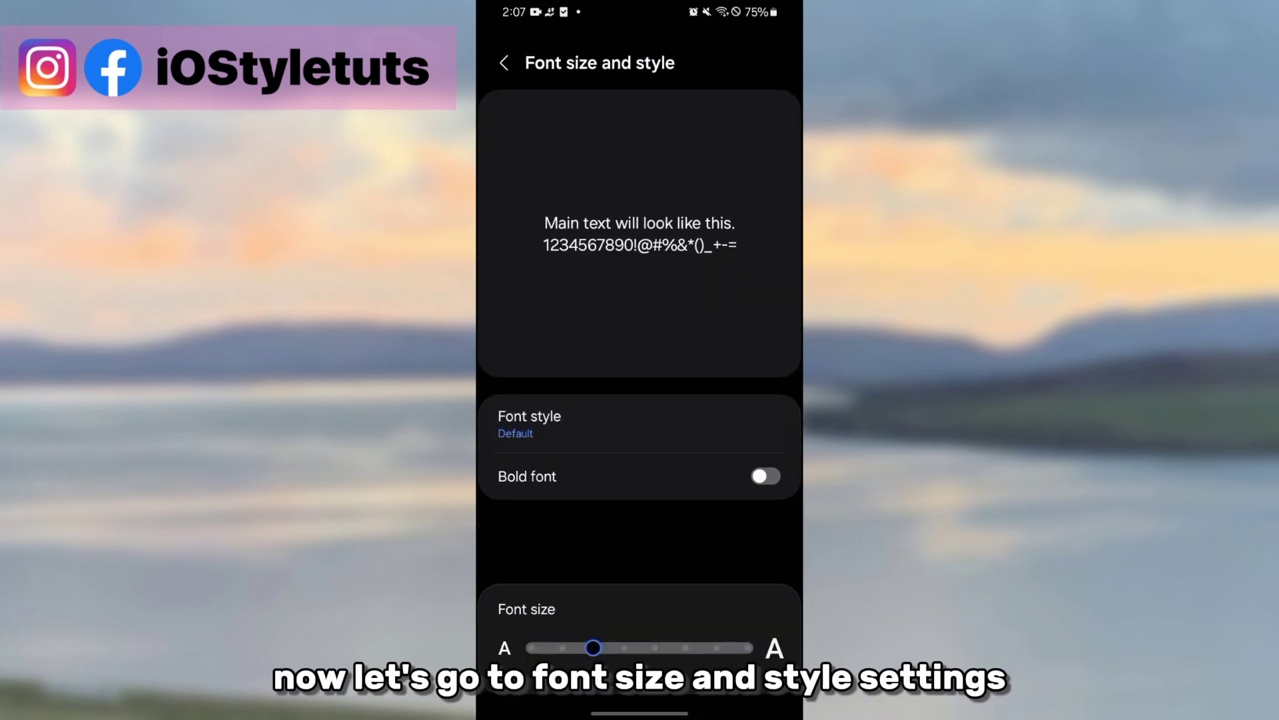
left_click(528, 424)
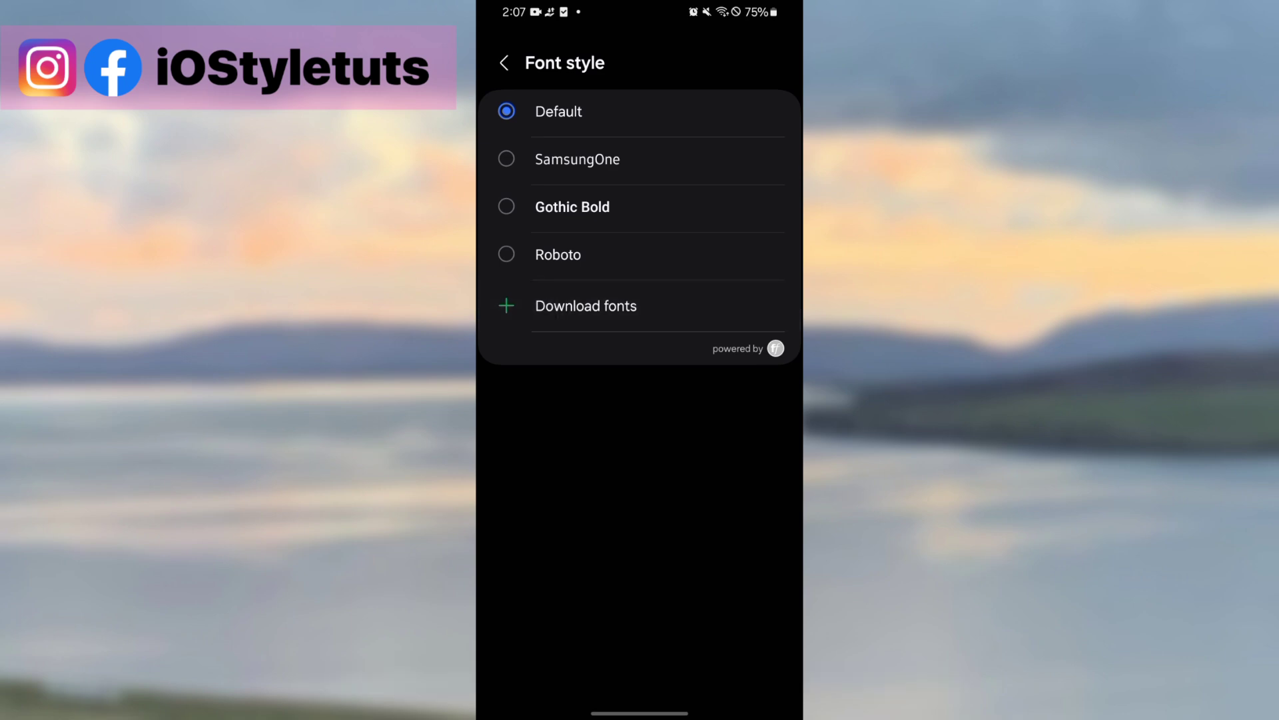
Download and install Samsung Sans from Galaxy Store, then apply it as the font style.
left_click(585, 305)
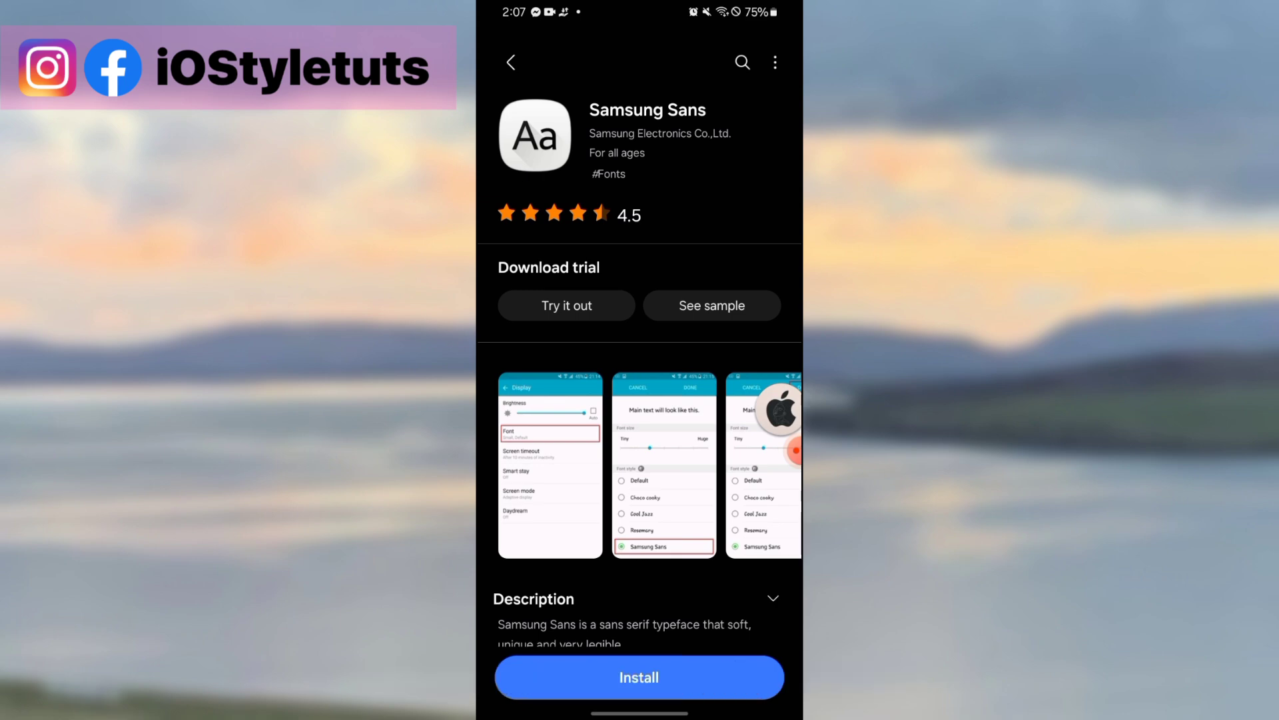
left_click(639, 676)
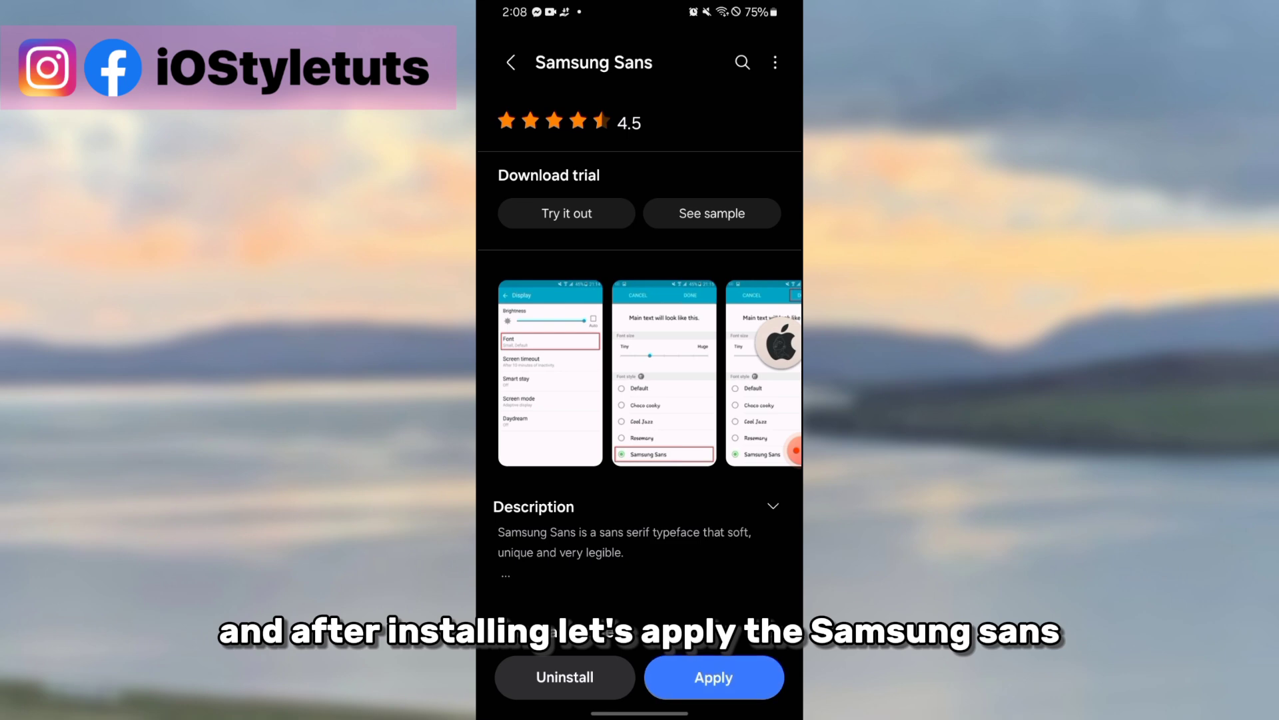
left_click(713, 677)
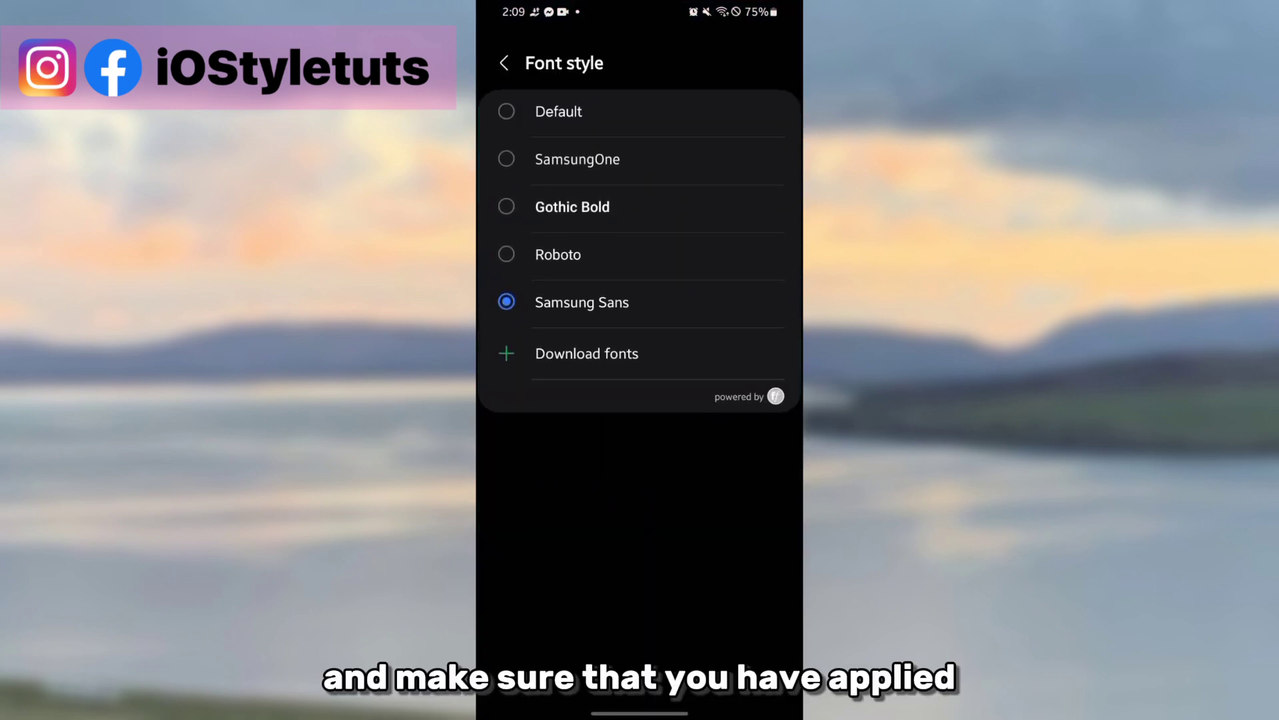
Back out through Font style, Font size and style, and Display to Settings home.
left_click(504, 63)
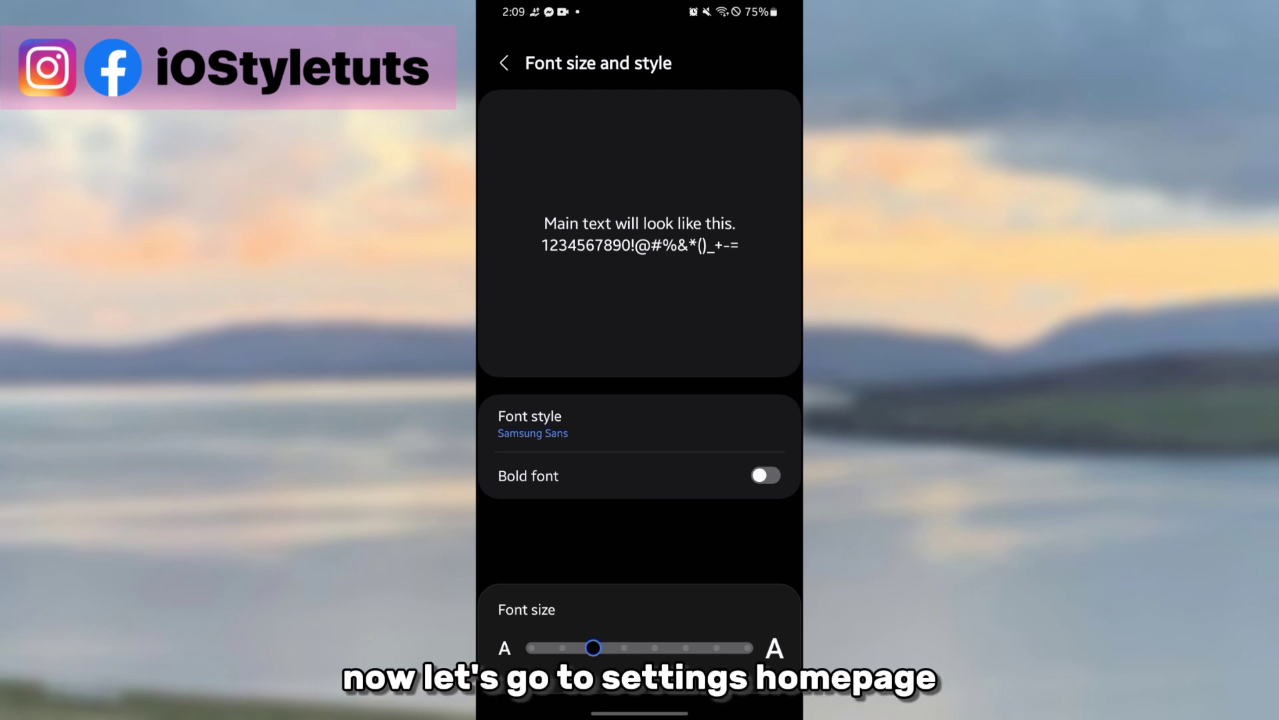
left_click(505, 63)
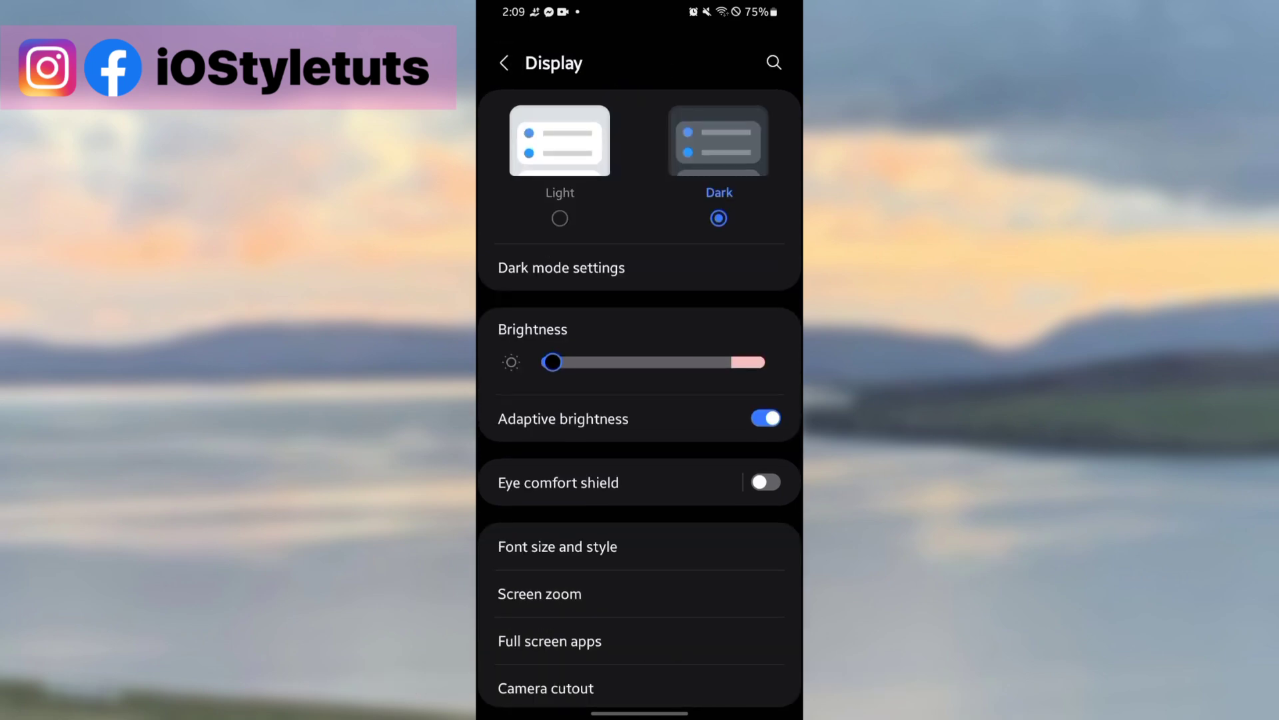
left_click(505, 63)
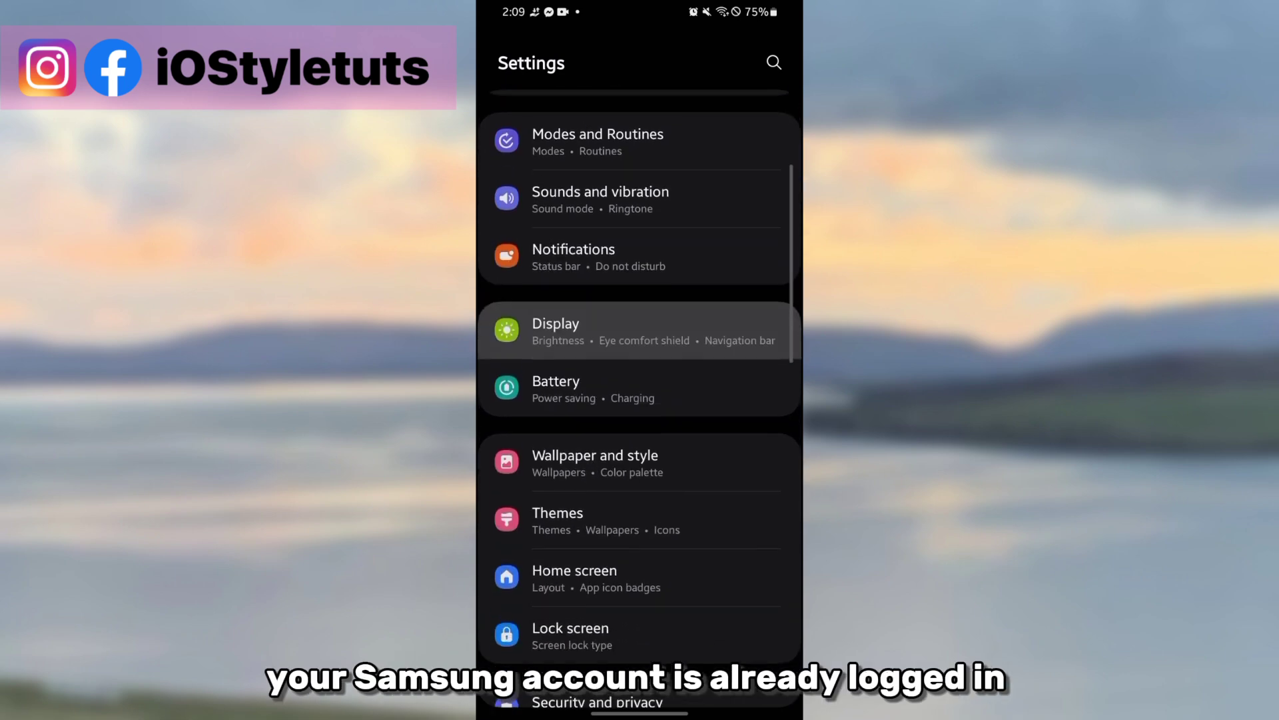
Update Samsung Cloud and back up the phone's Settings data from Accounts and backup.
scroll("down", 3)
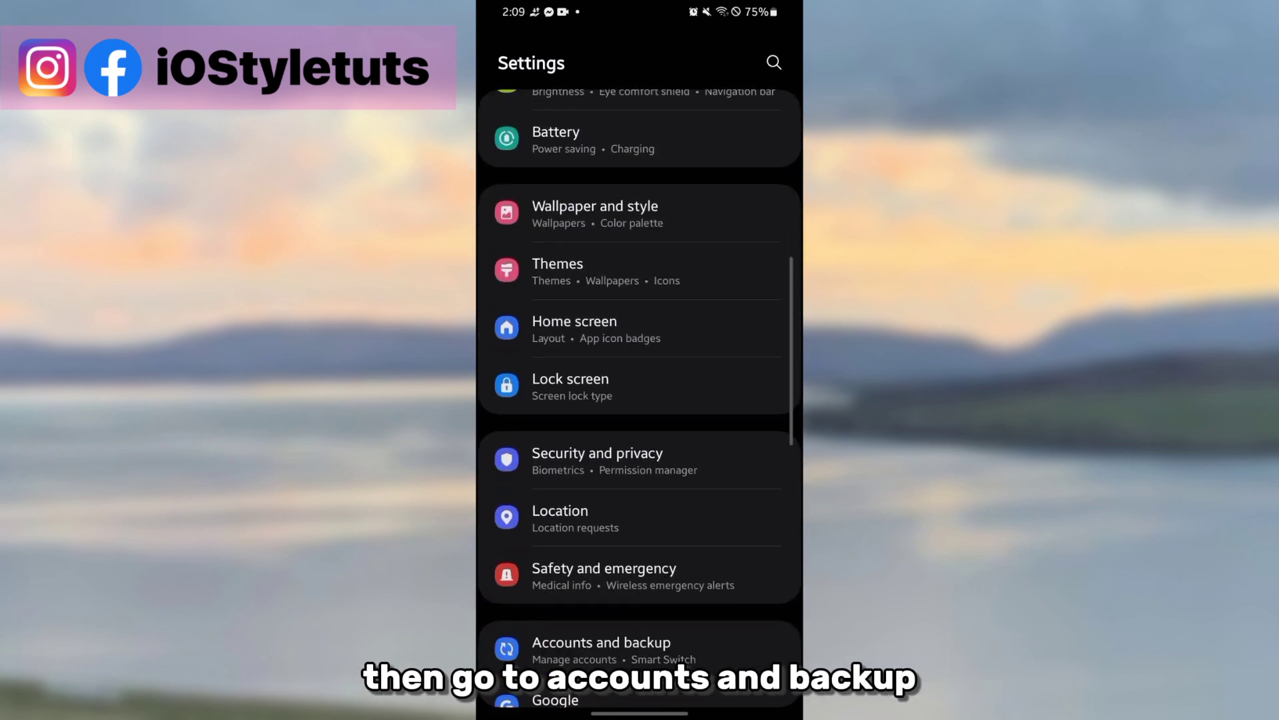
left_click(601, 649)
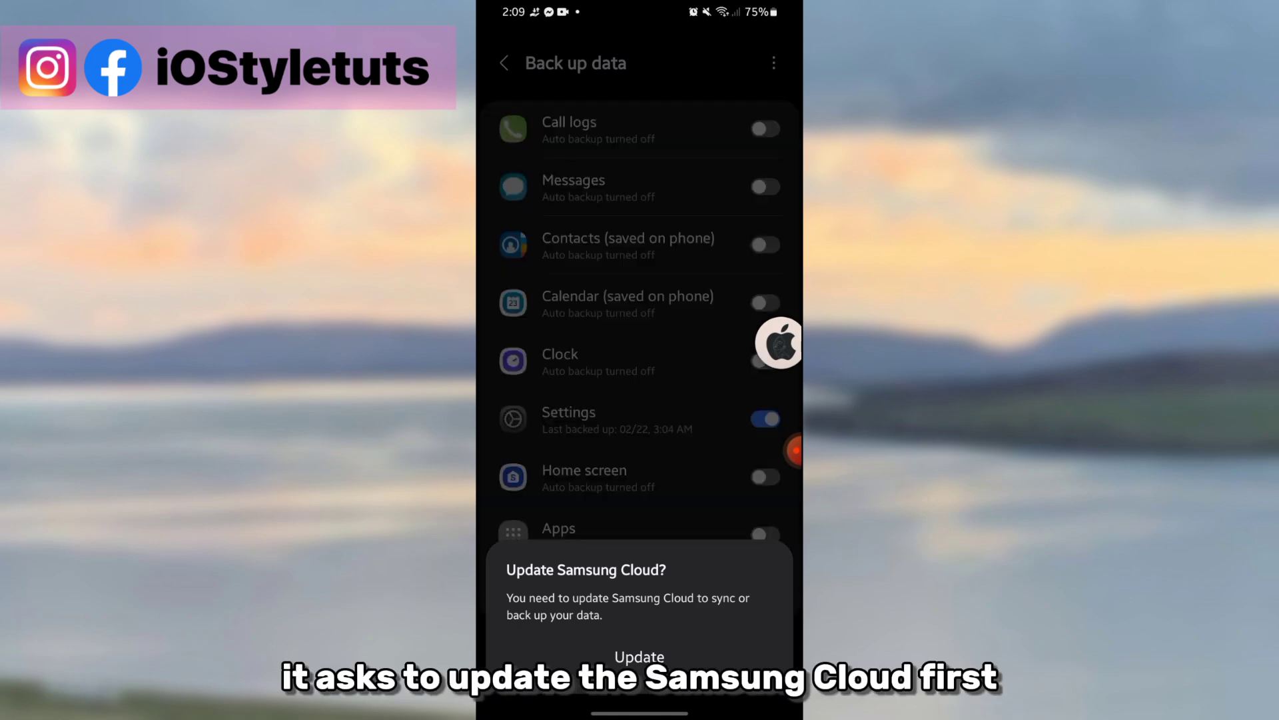
left_click(504, 63)
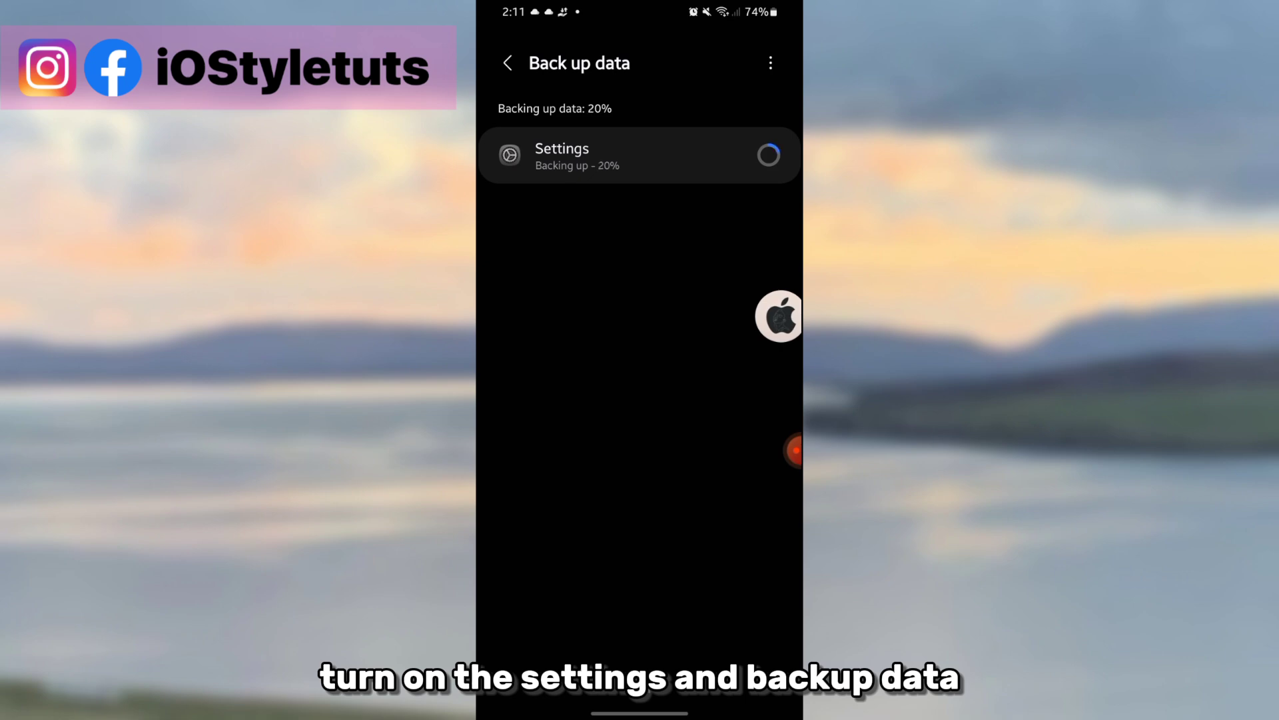
left_click(506, 63)
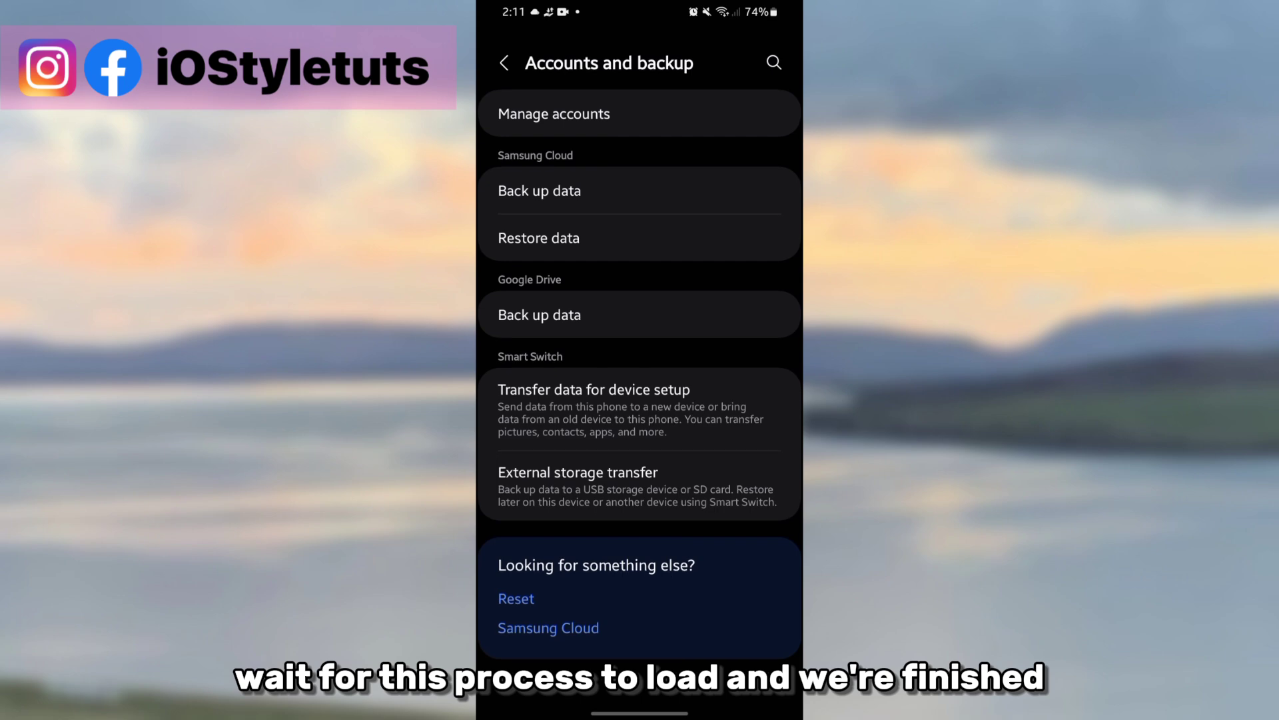
left_click(504, 62)
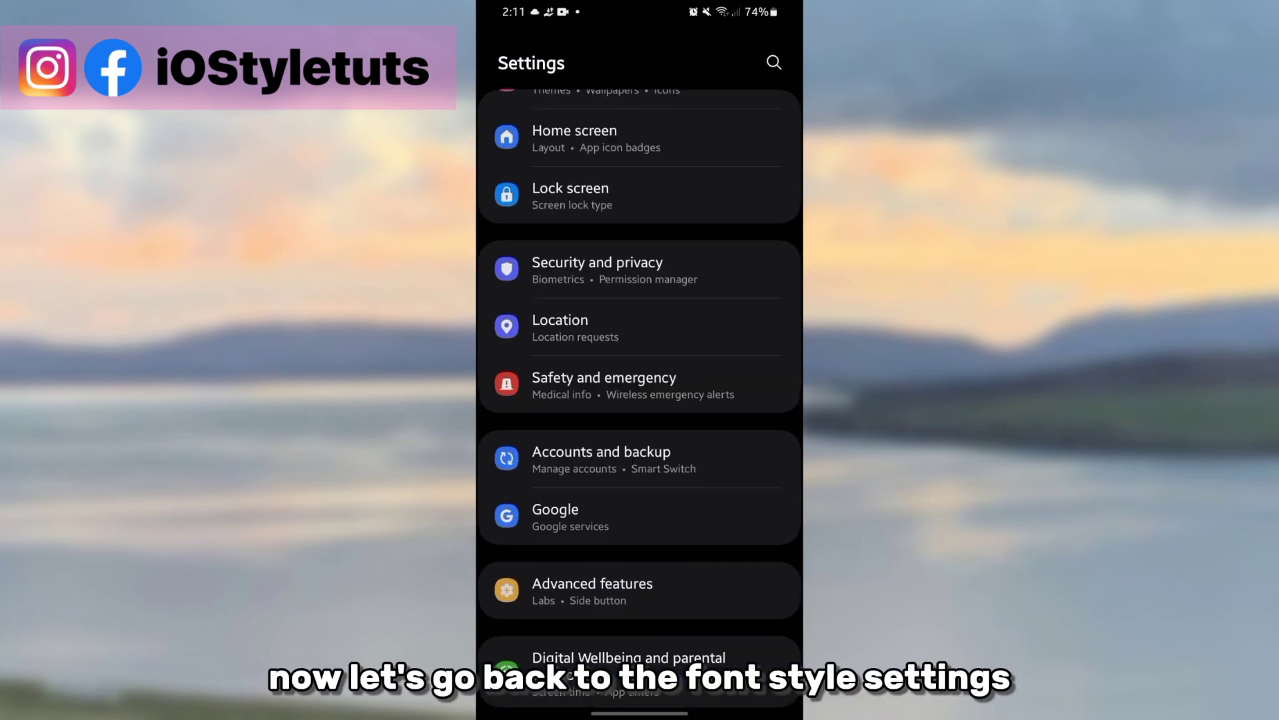
Reopen the Galaxy Store font list with installed fonts shown and check Samsung Sans.
scroll("up", 3)
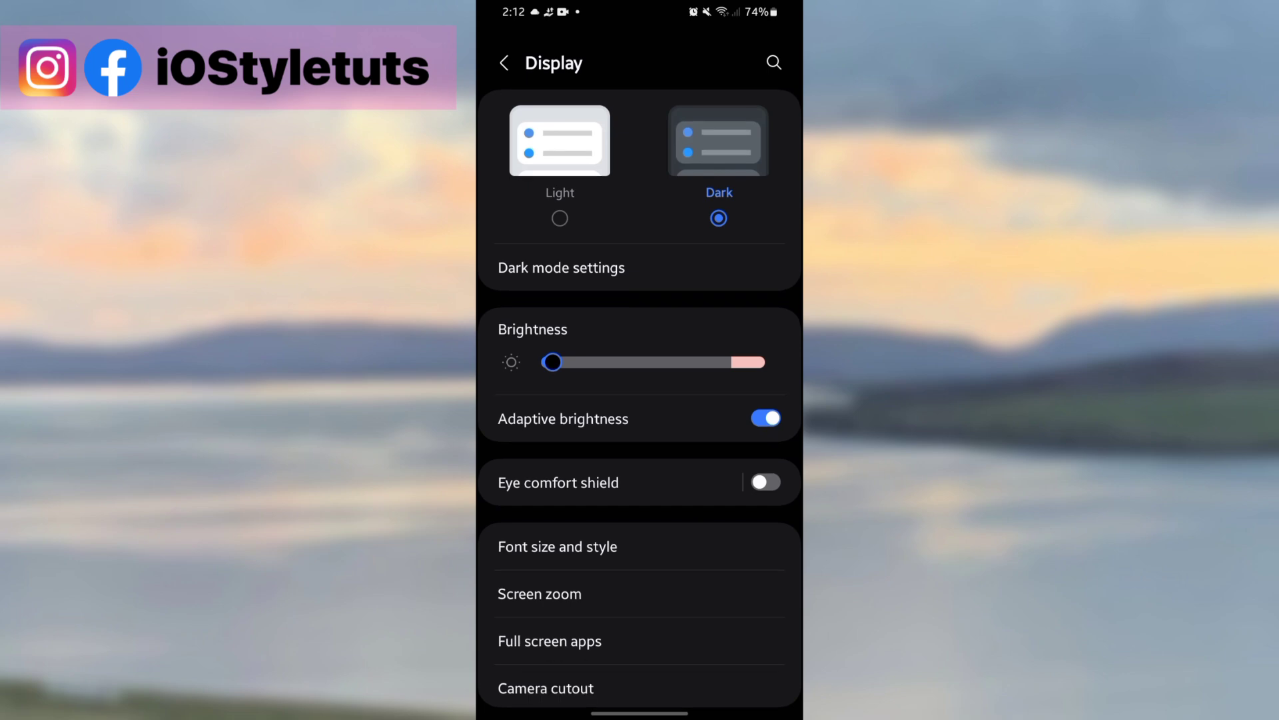
left_click(557, 545)
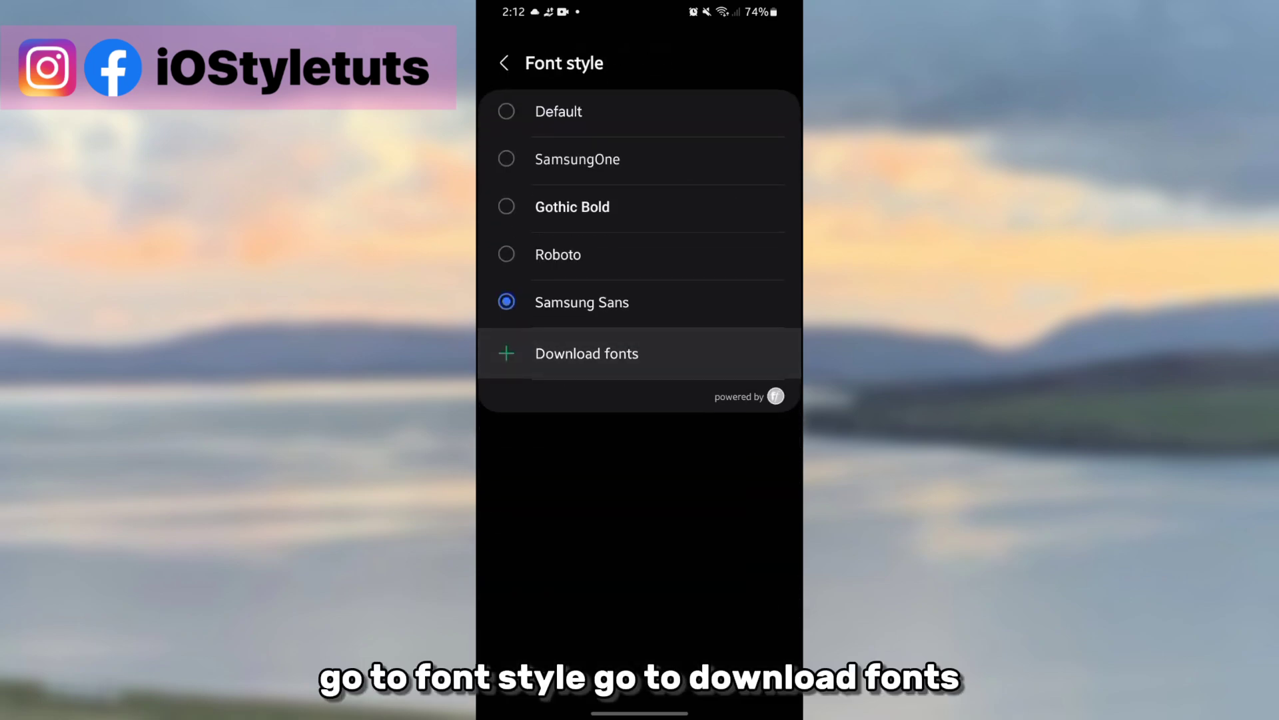
left_click(586, 354)
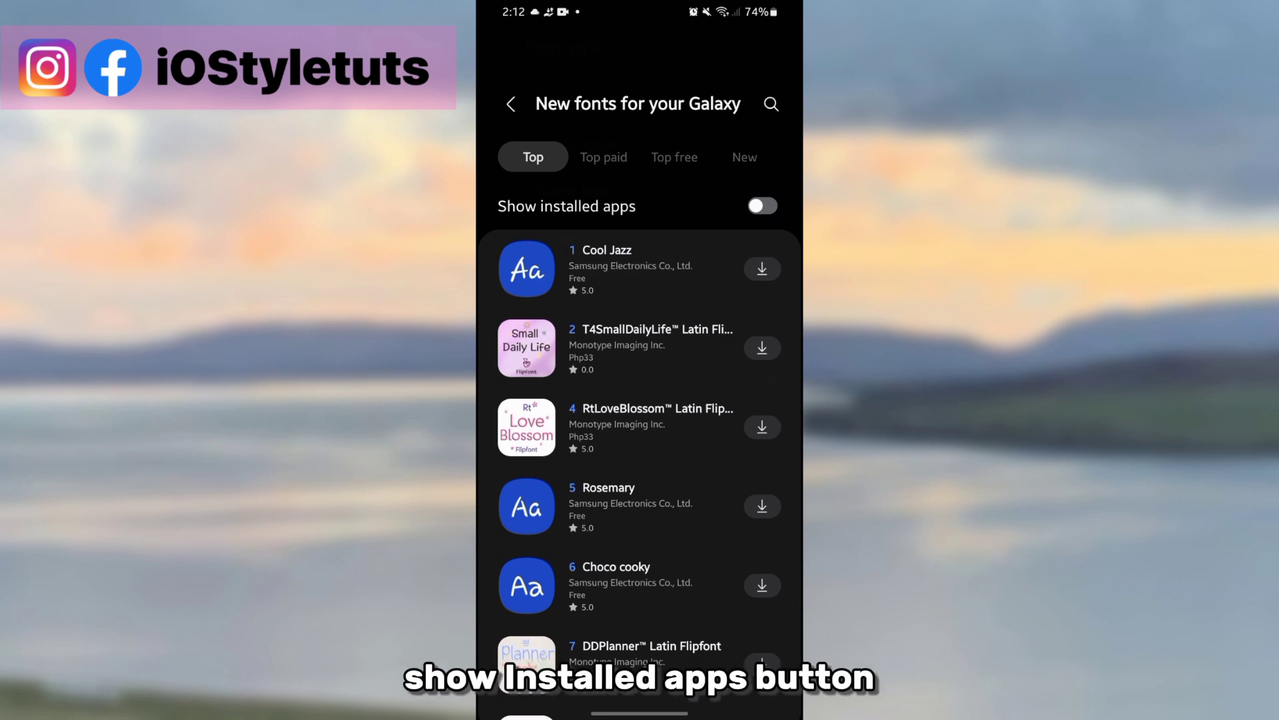
left_click(760, 206)
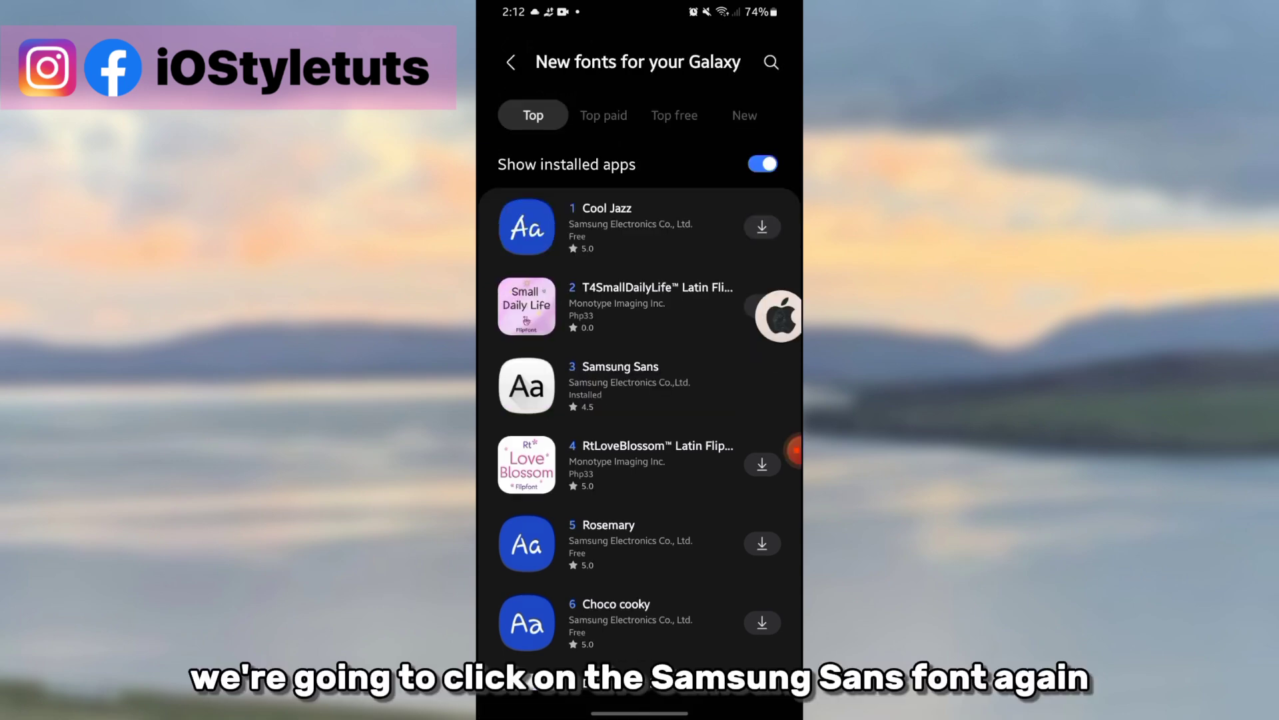
left_click(640, 385)
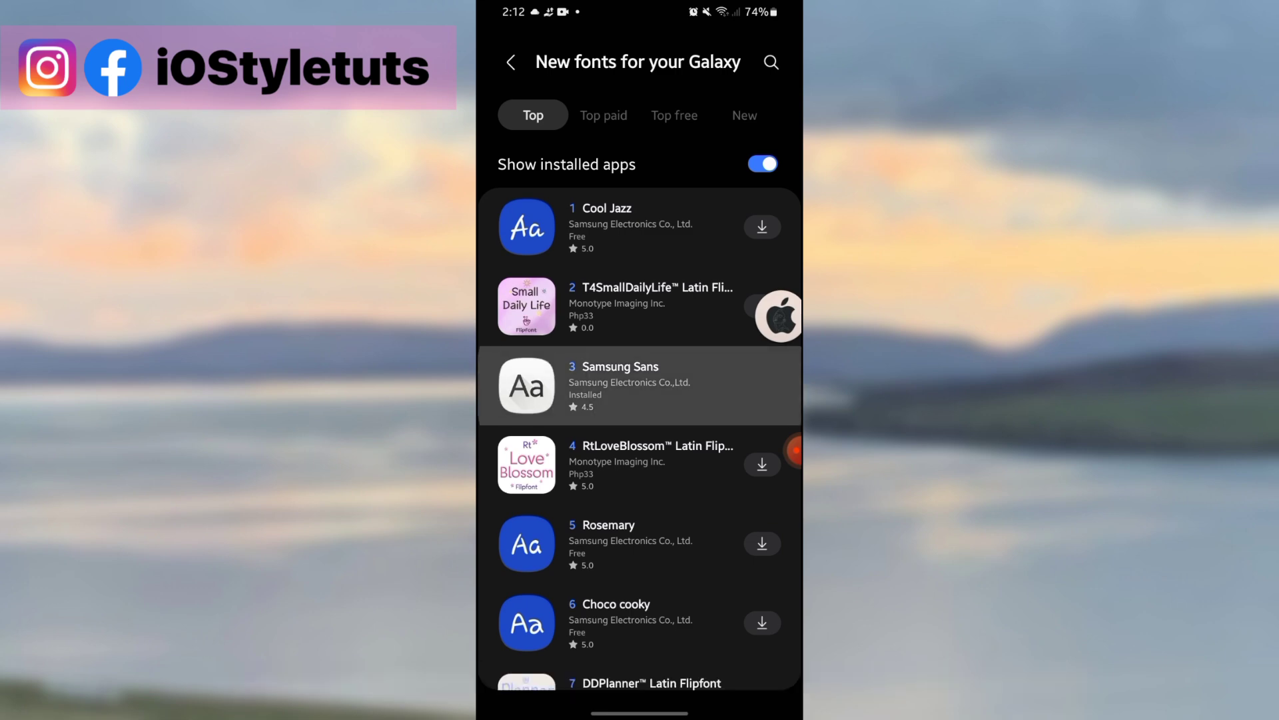
left_click(628, 386)
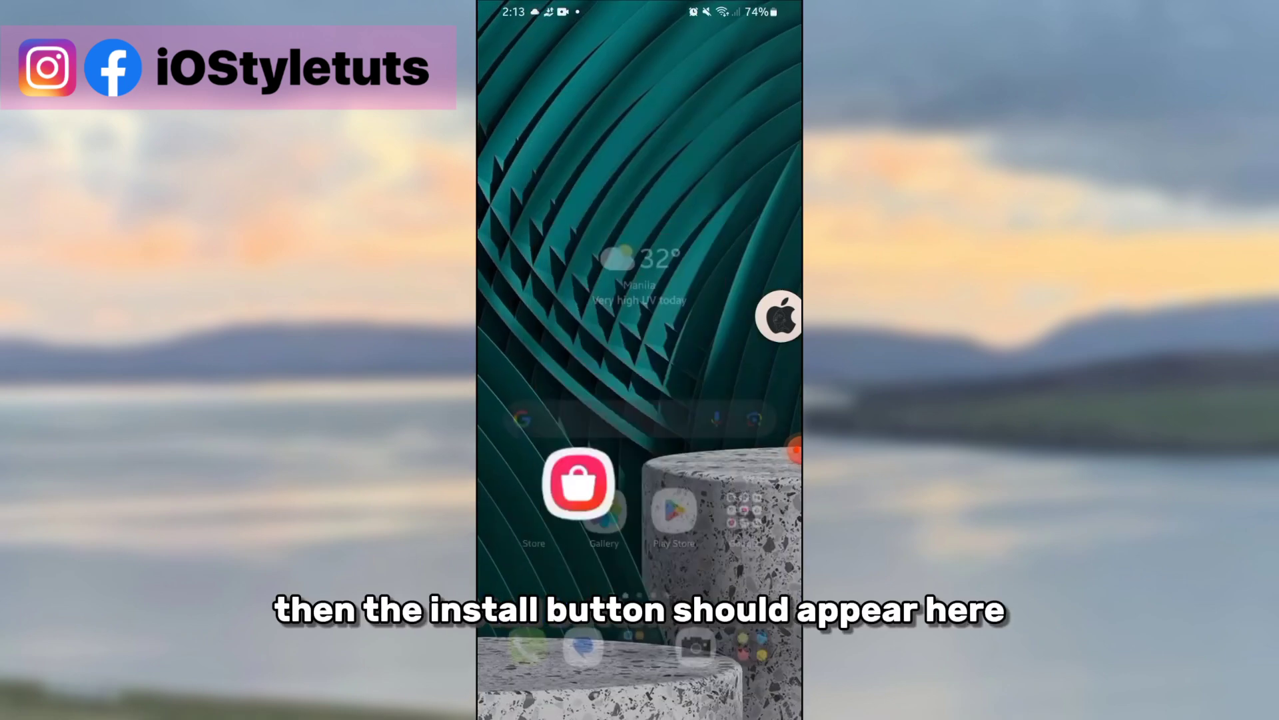
Install the unofficial iOS18 zFont APK from My Files' DOWNLOADED FILES folder via Package installer.
scroll("up", 3)
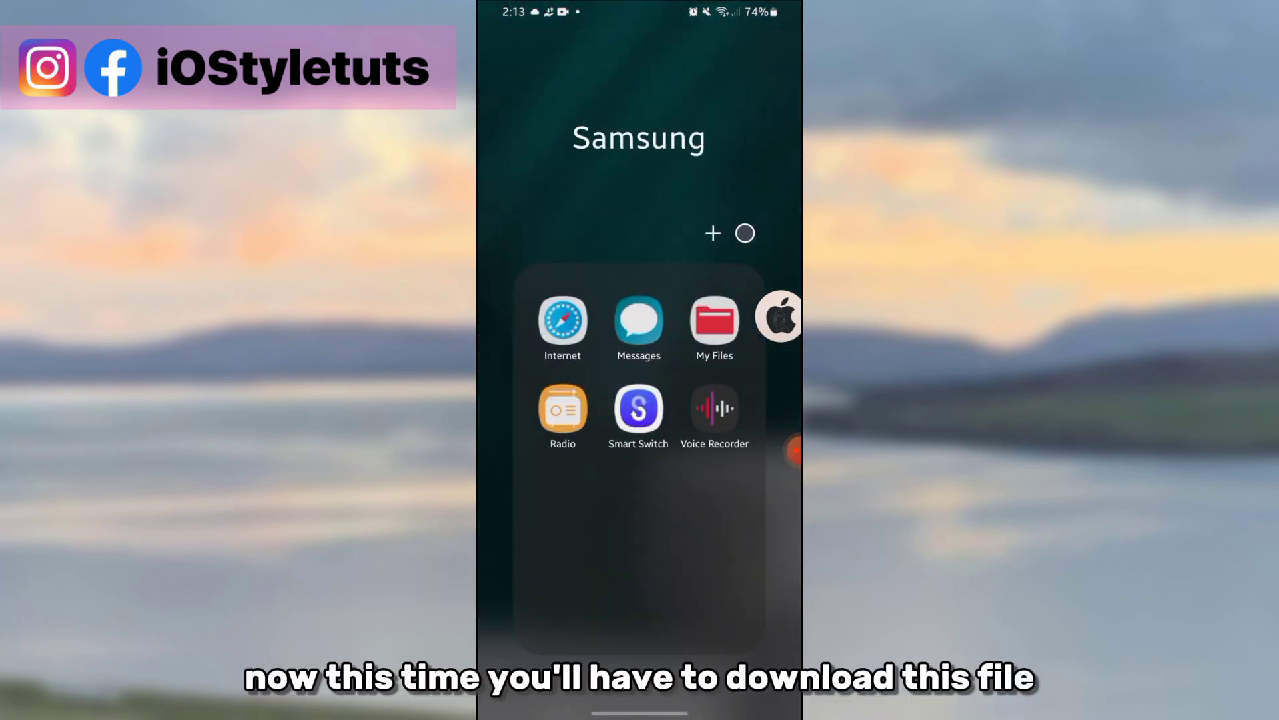
left_click(713, 317)
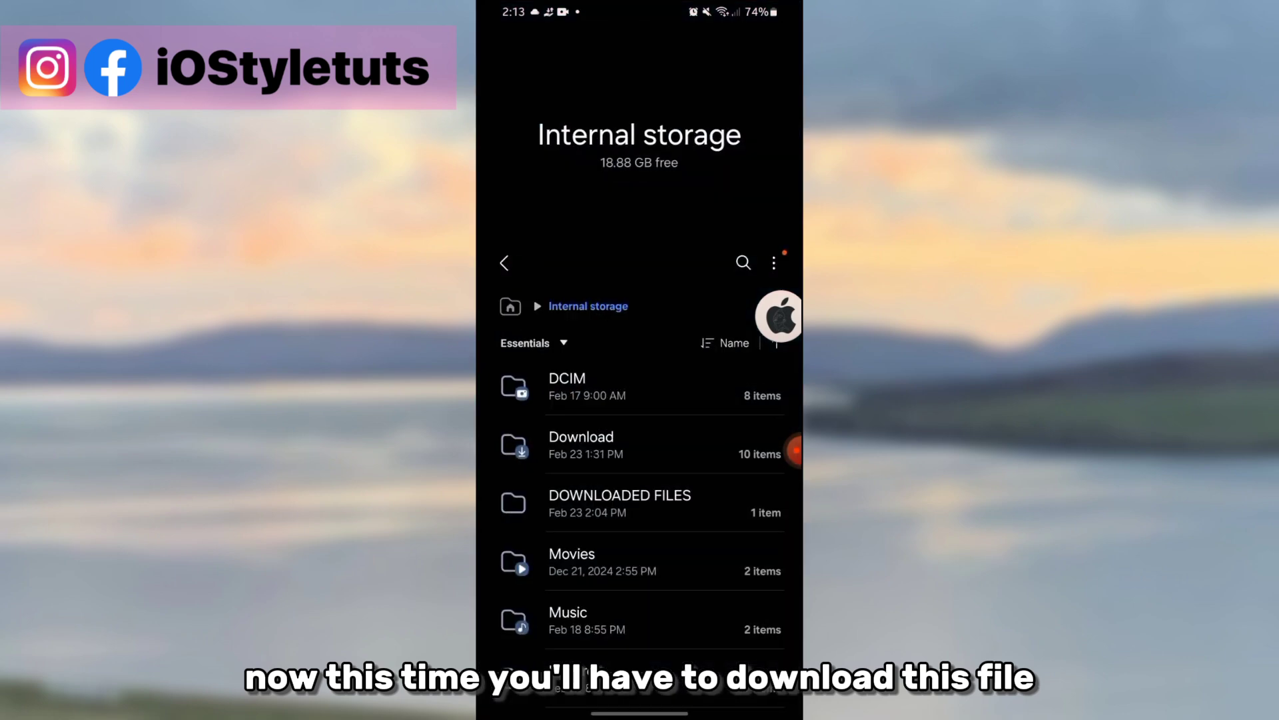
scroll("up", 3)
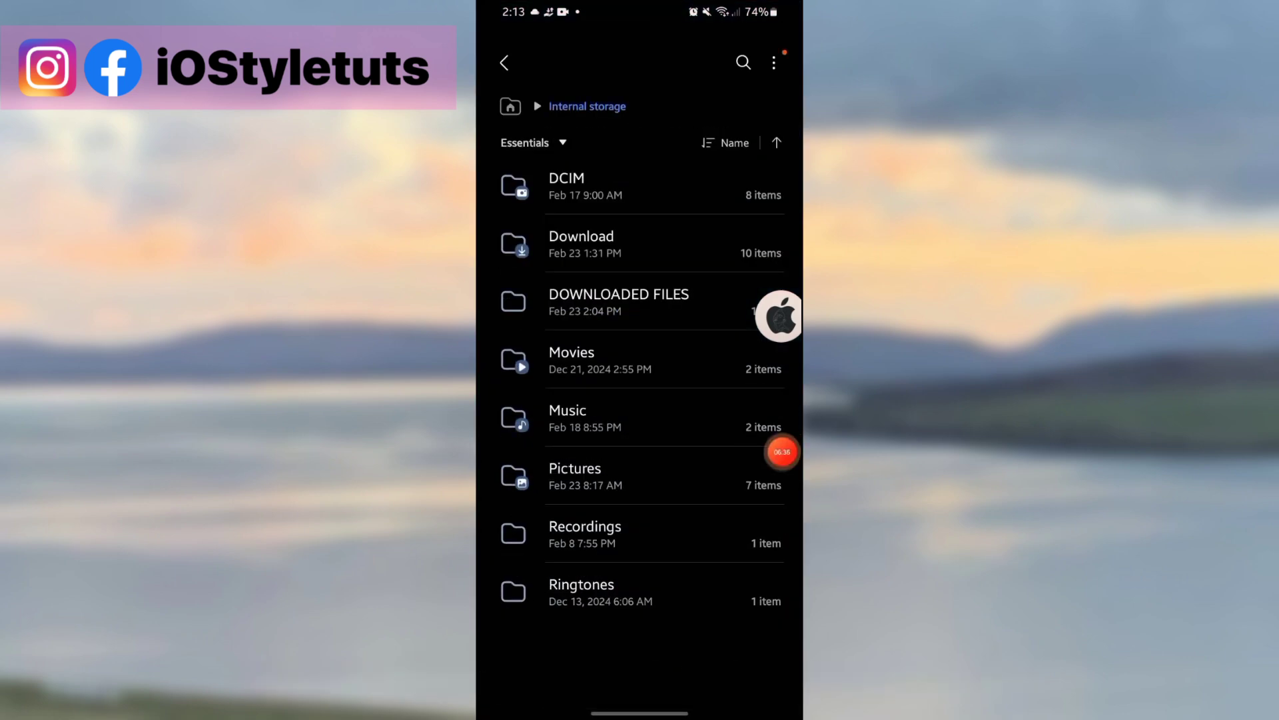
left_click(618, 301)
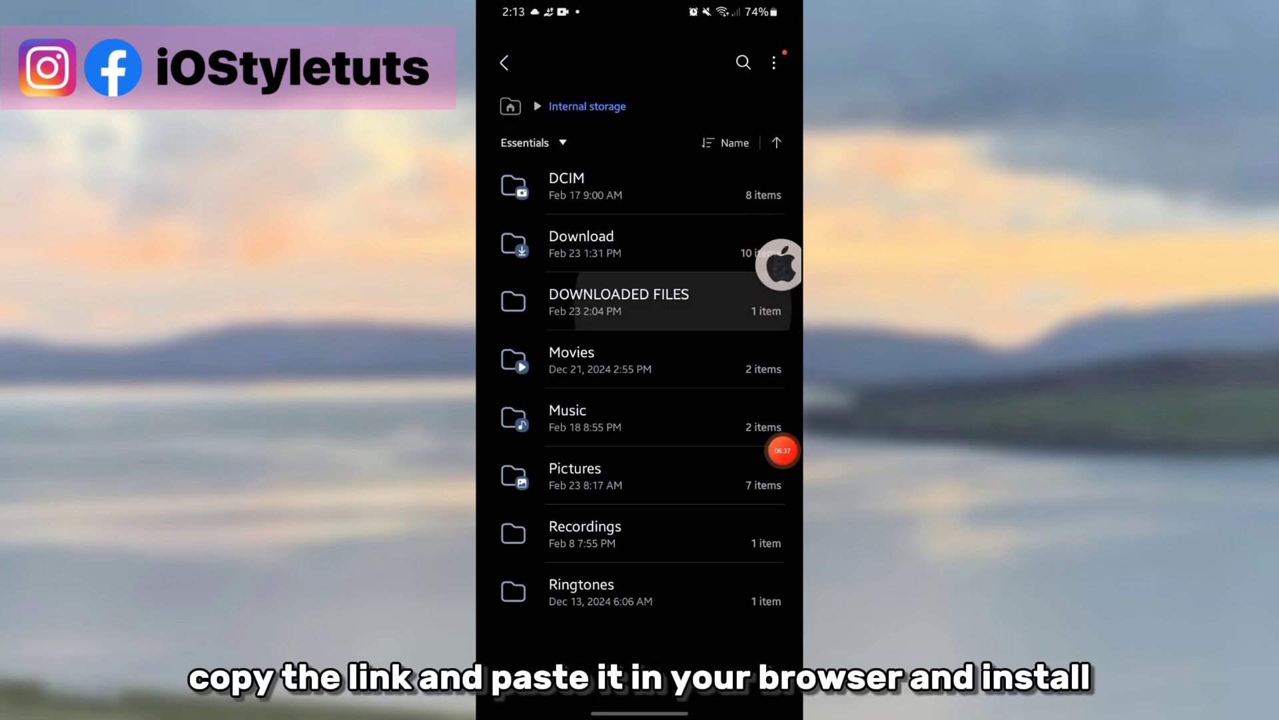
left_click(618, 301)
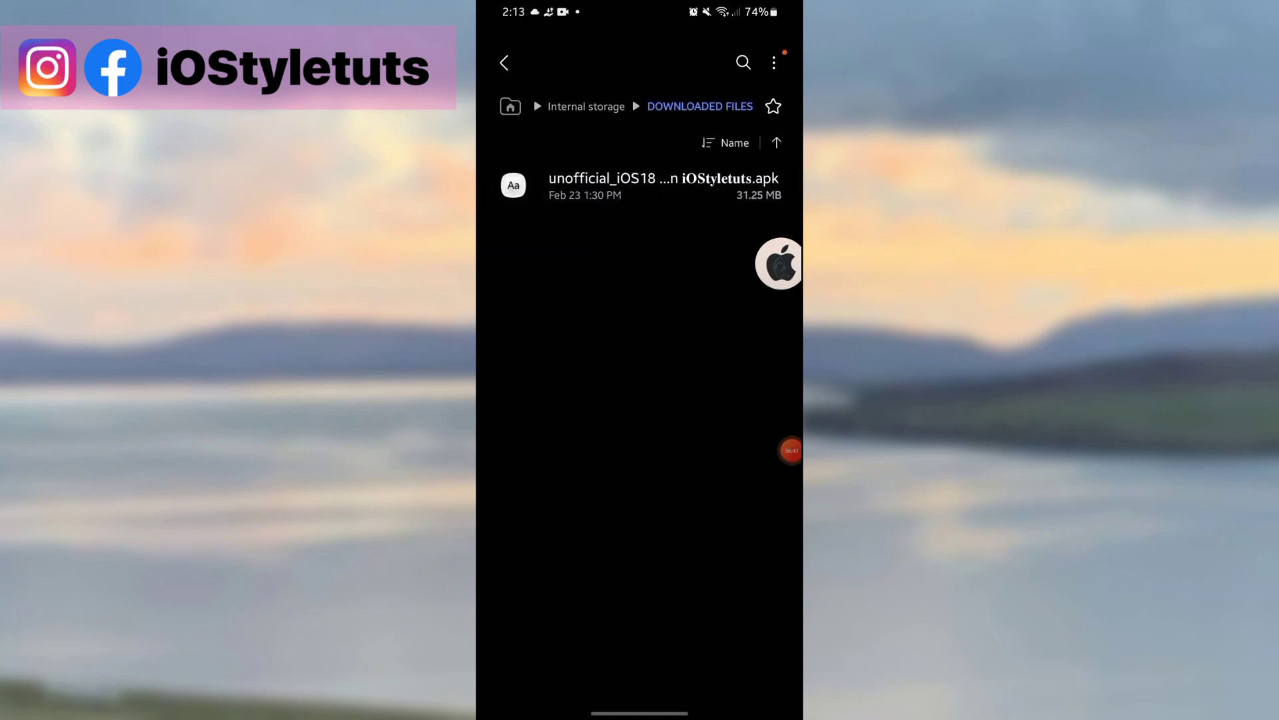
left_click(661, 185)
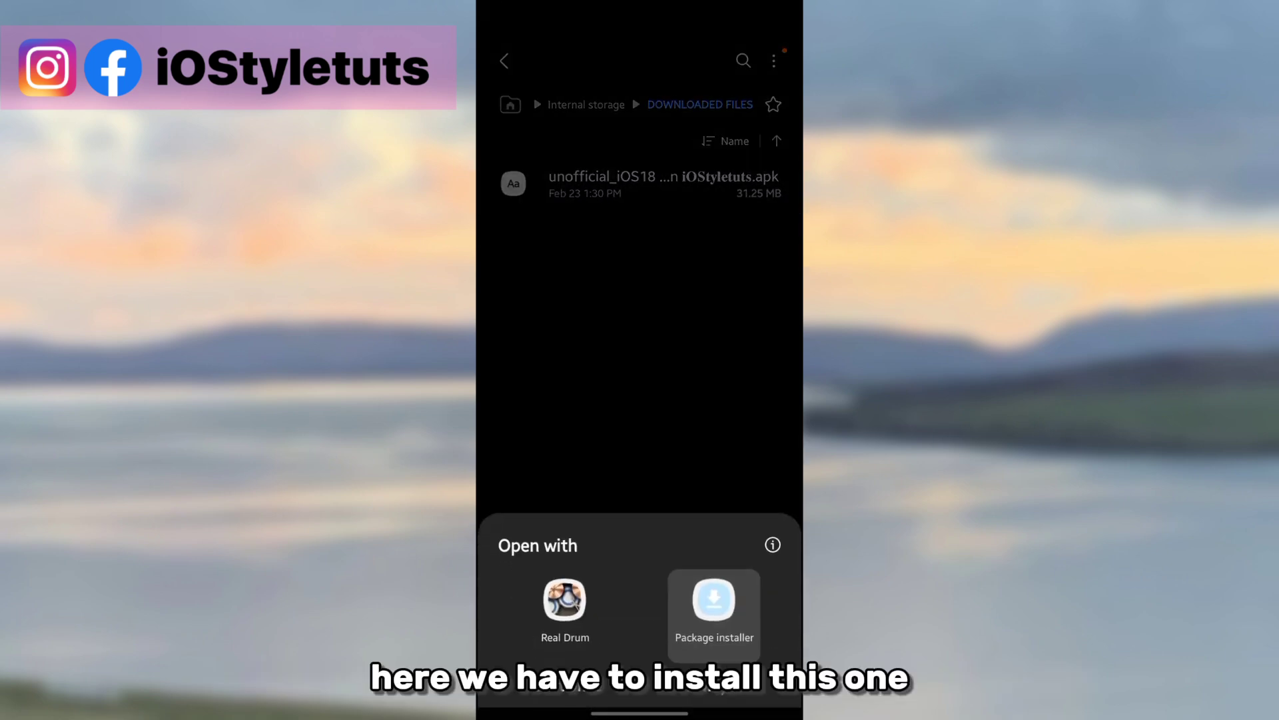
left_click(714, 599)
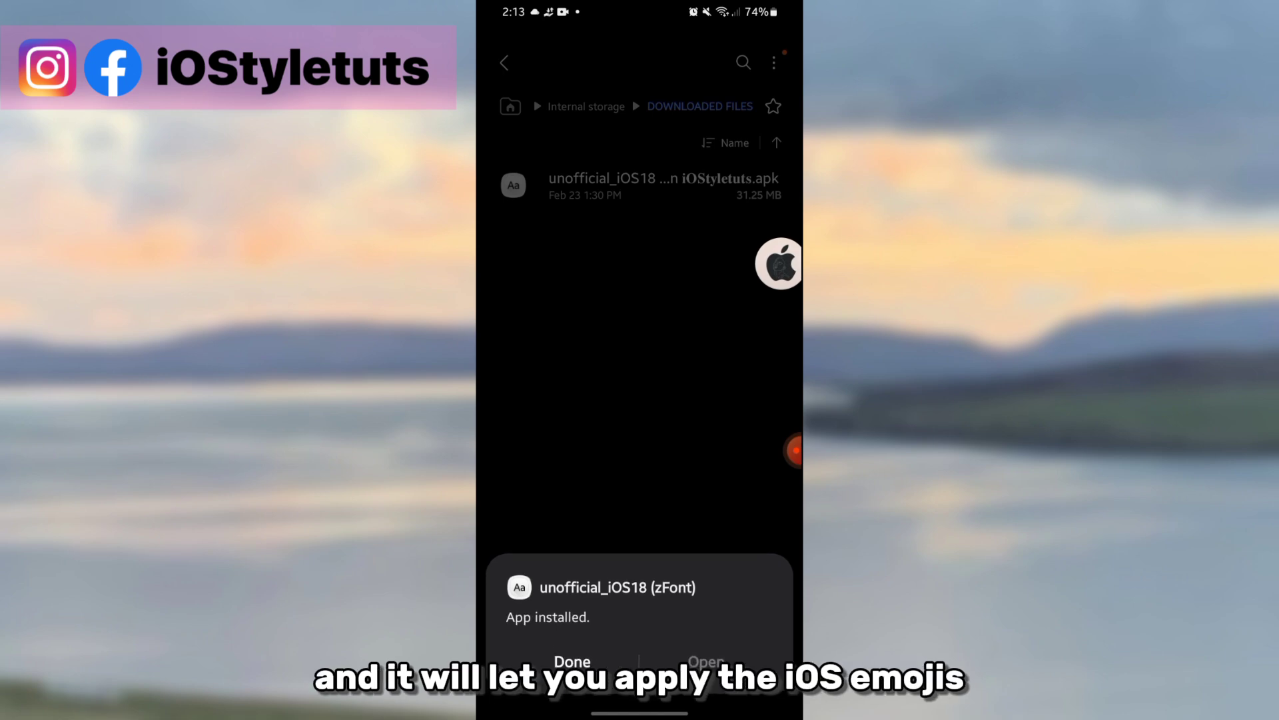
left_click(571, 661)
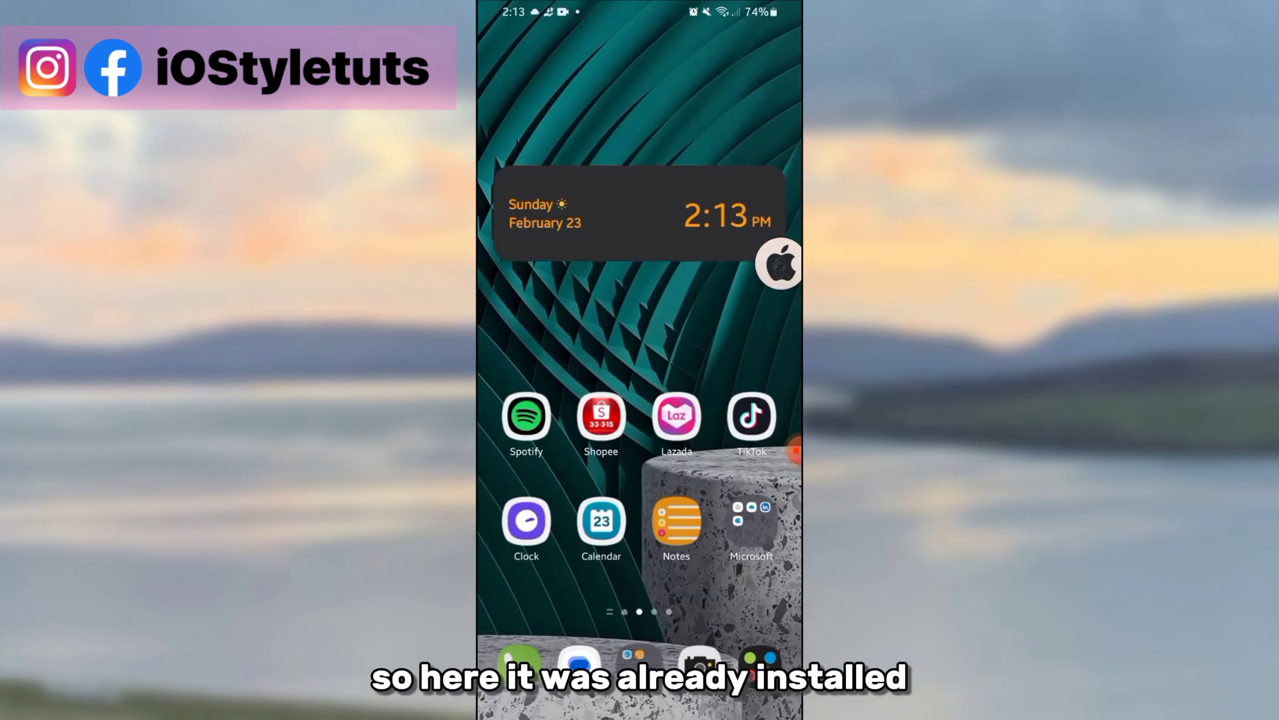
Leave the Display page and return to the main Settings list.
scroll("up", 3)
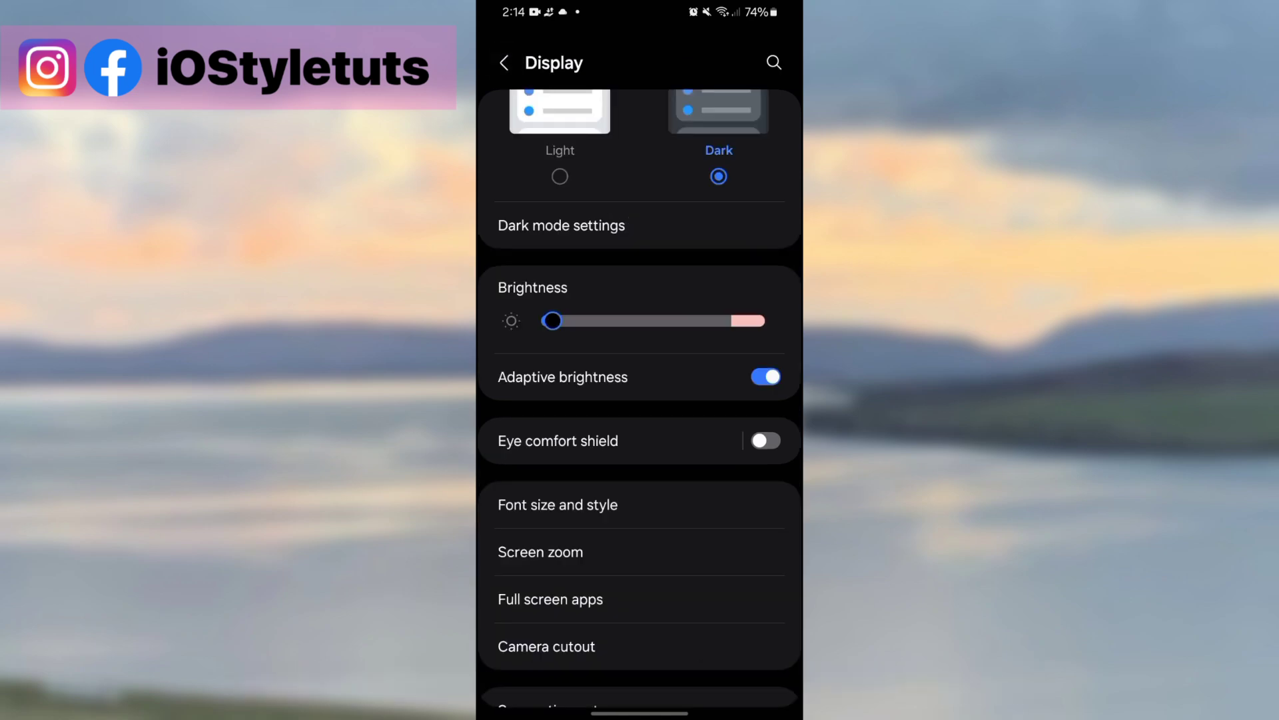
left_click(505, 62)
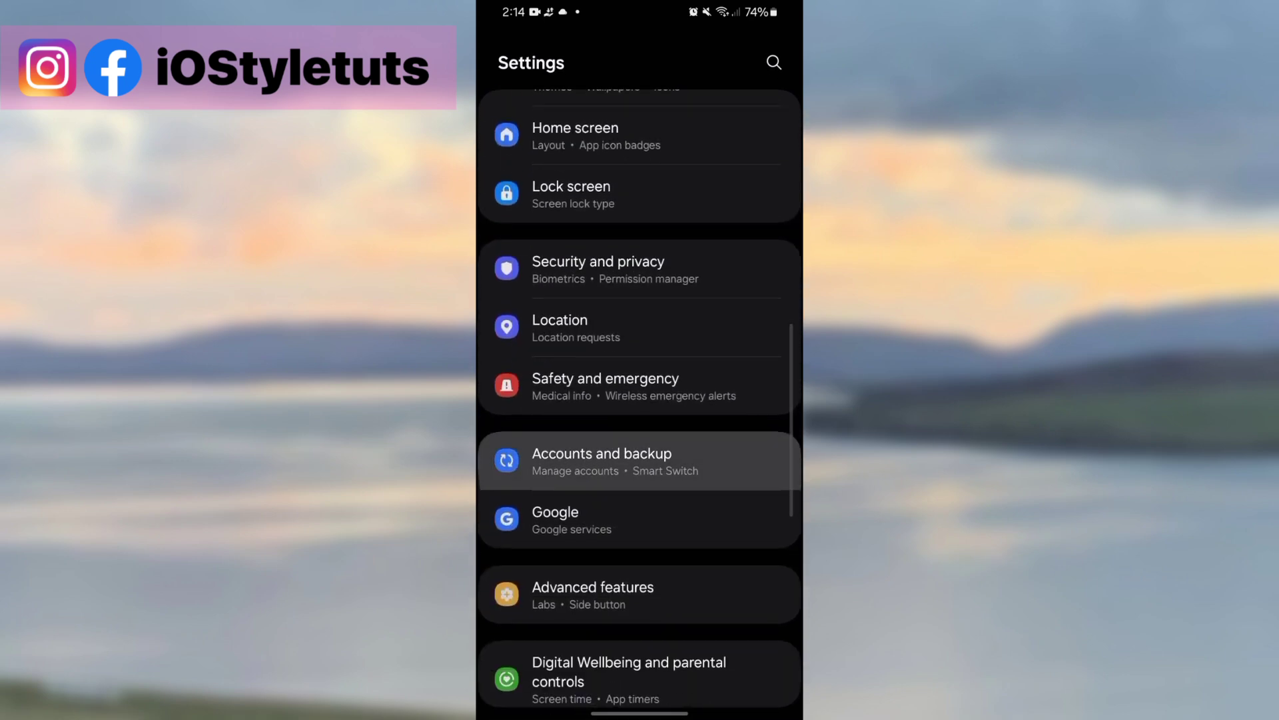
In Restore data, pick the phone backup, keep only Settings selected, and restore.
left_click(639, 461)
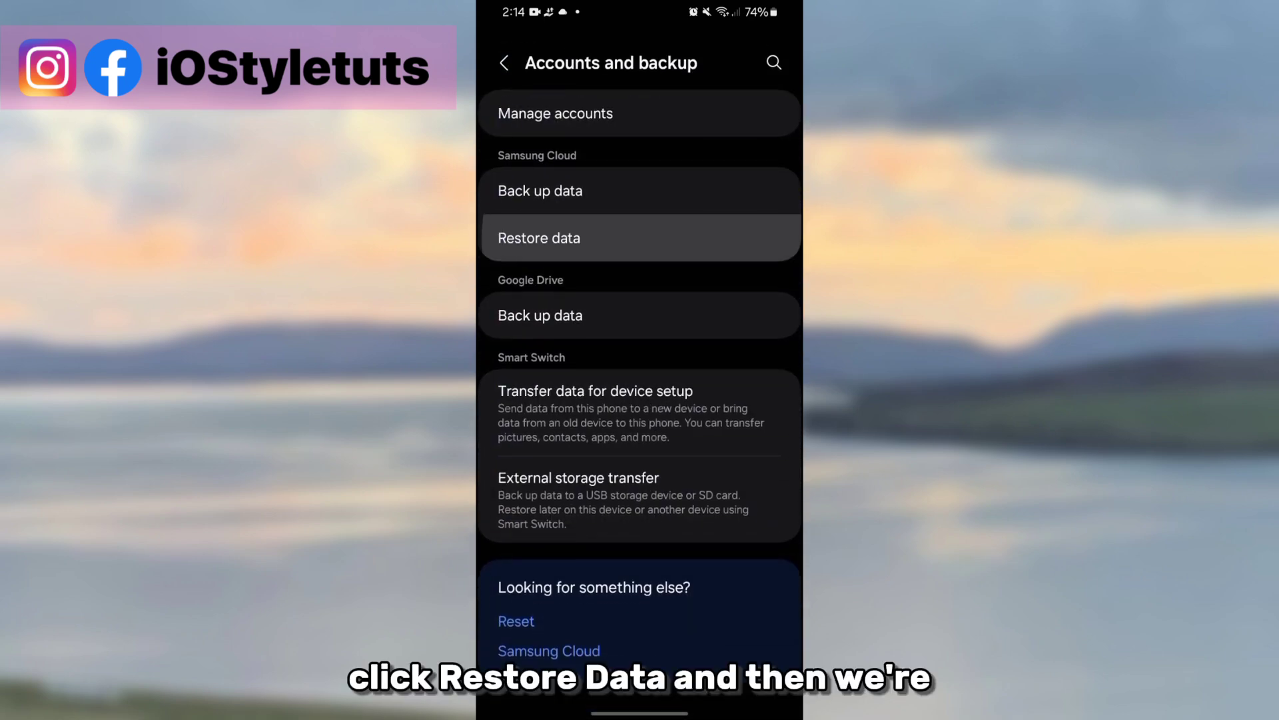
left_click(641, 237)
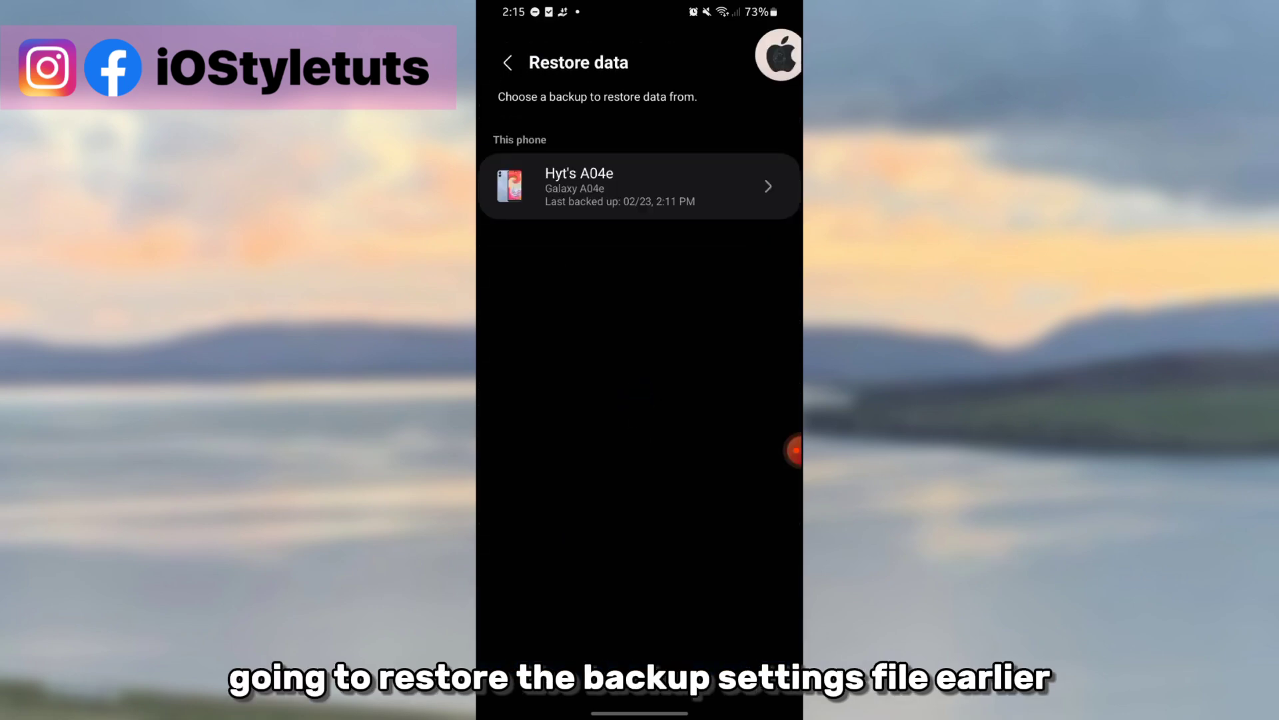
left_click(639, 186)
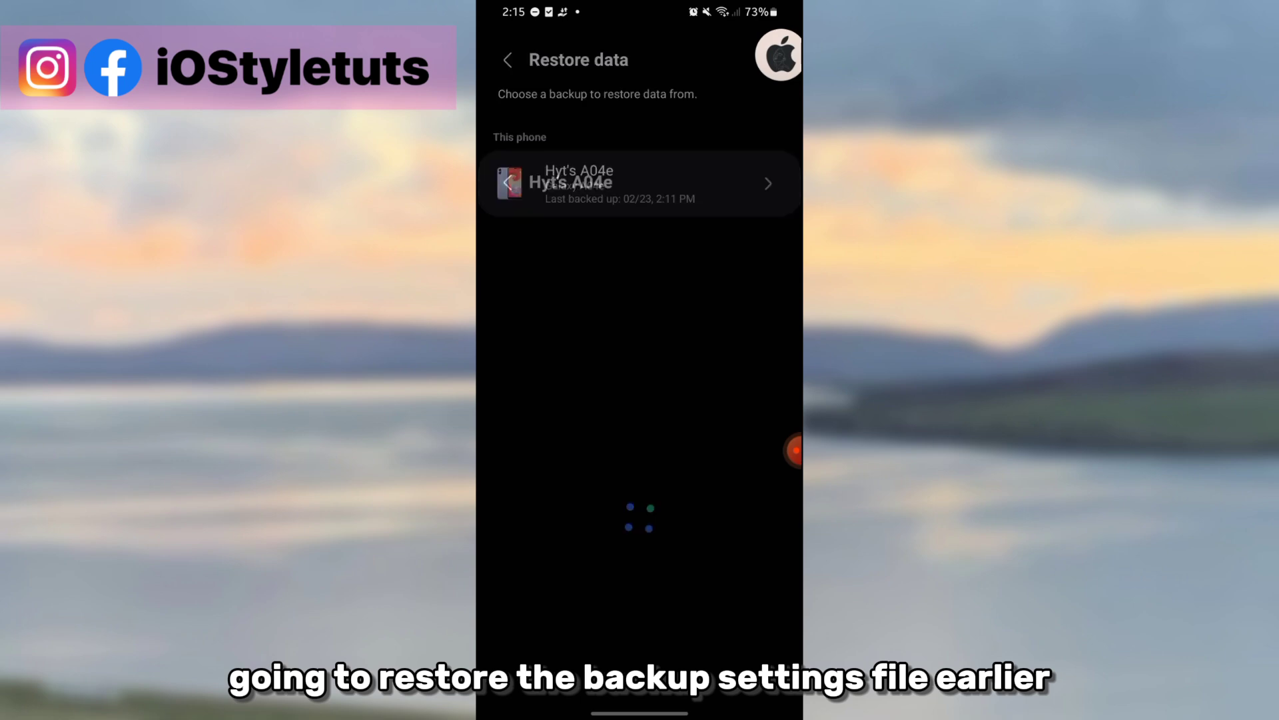
left_click(639, 182)
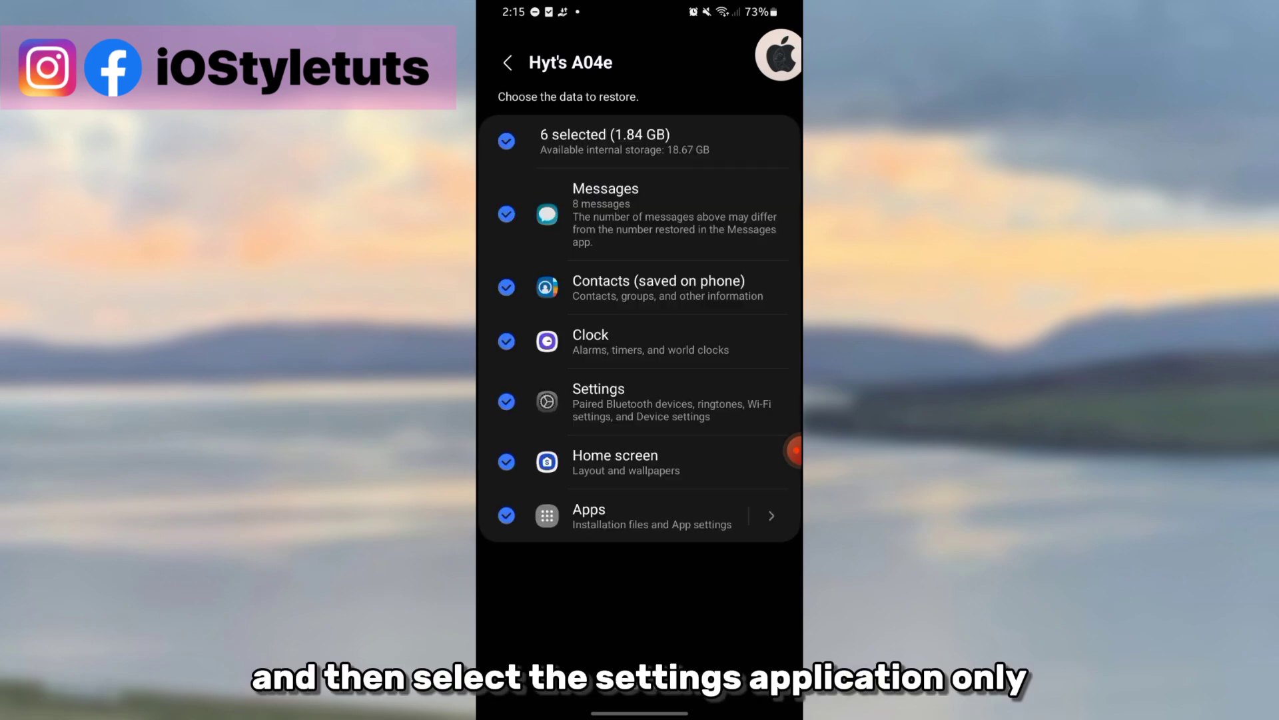
left_click(507, 141)
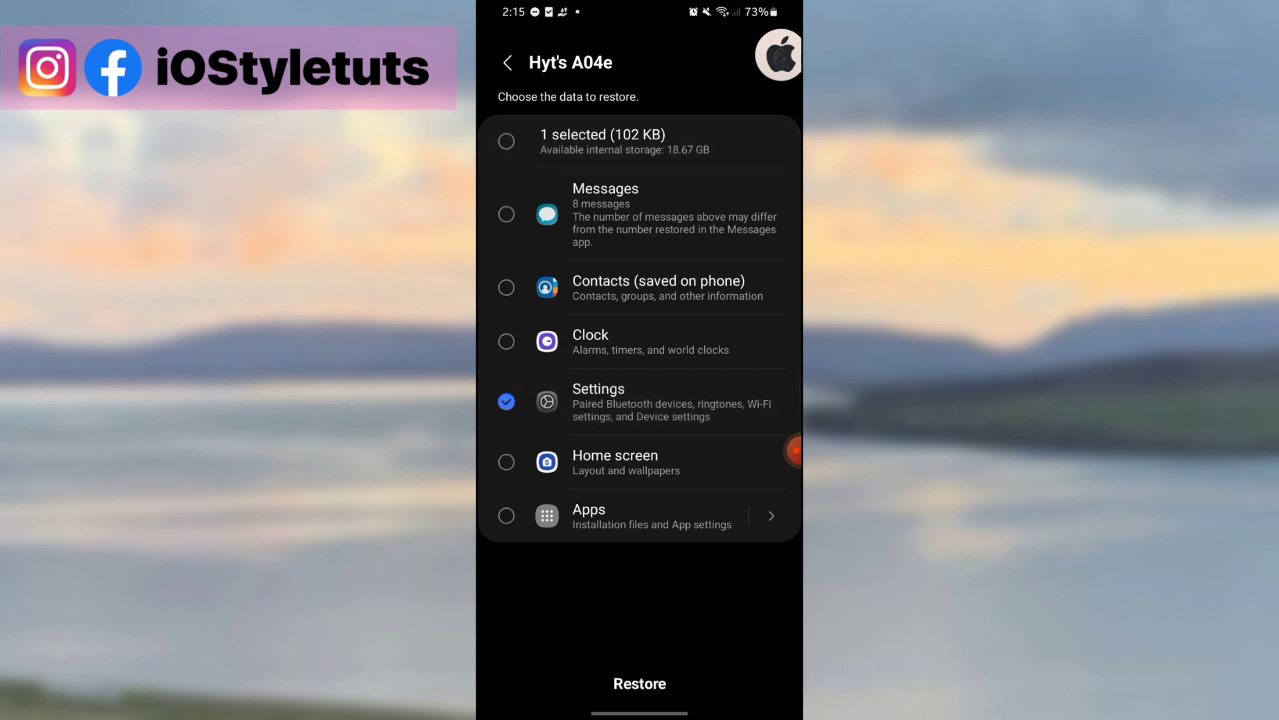
left_click(639, 683)
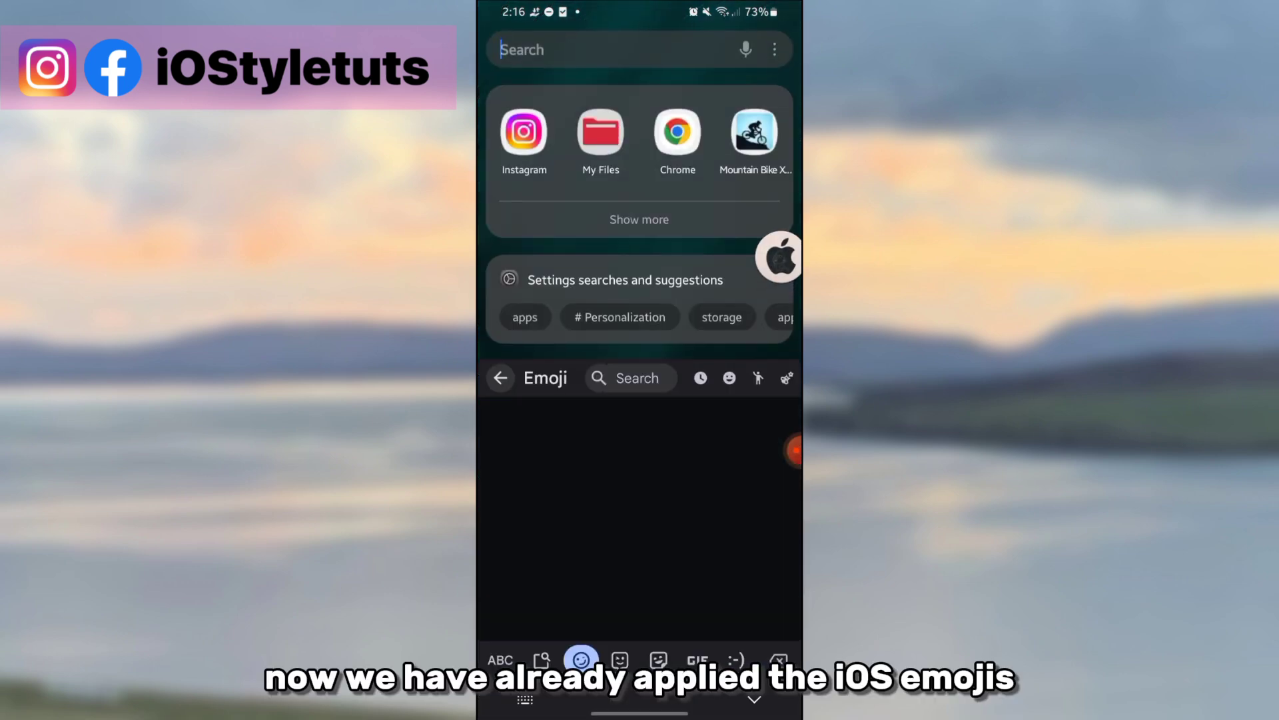
Tap iOS-style emojis into the Samsung Finder search bar to check their appearance.
left_click(700, 378)
type("☺️😌🤩🥳🩷")
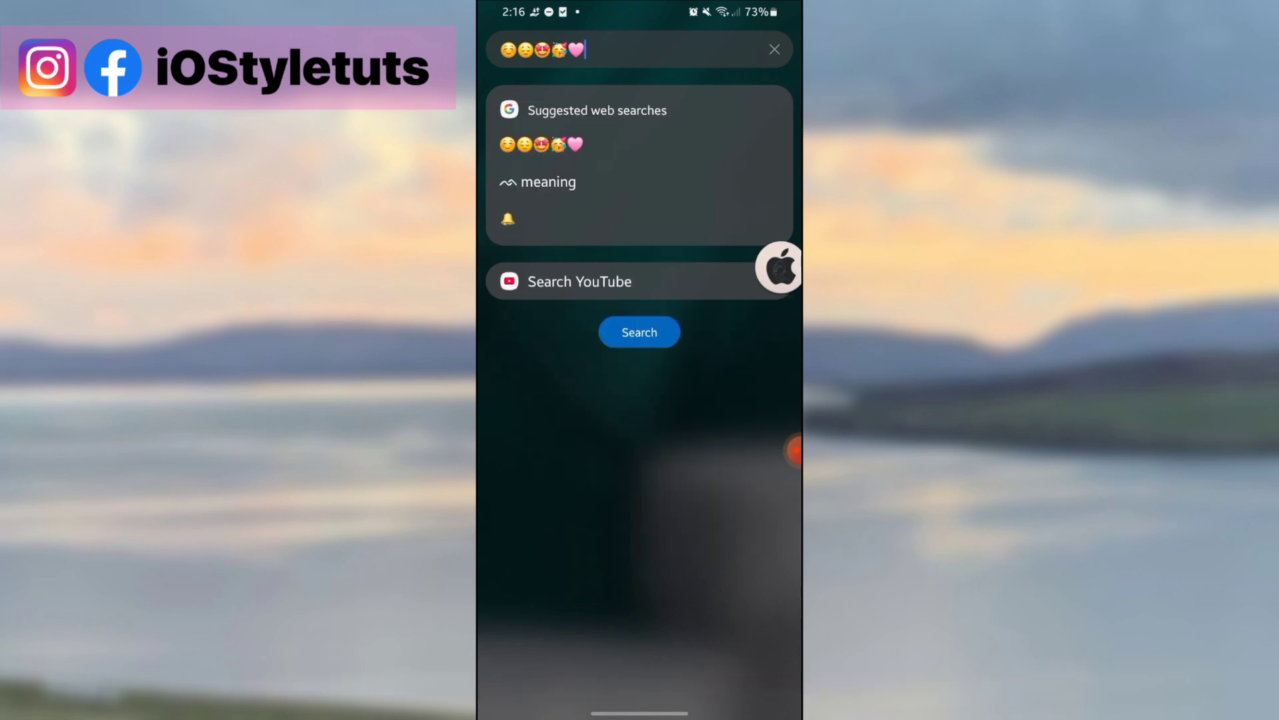
left_click(774, 48)
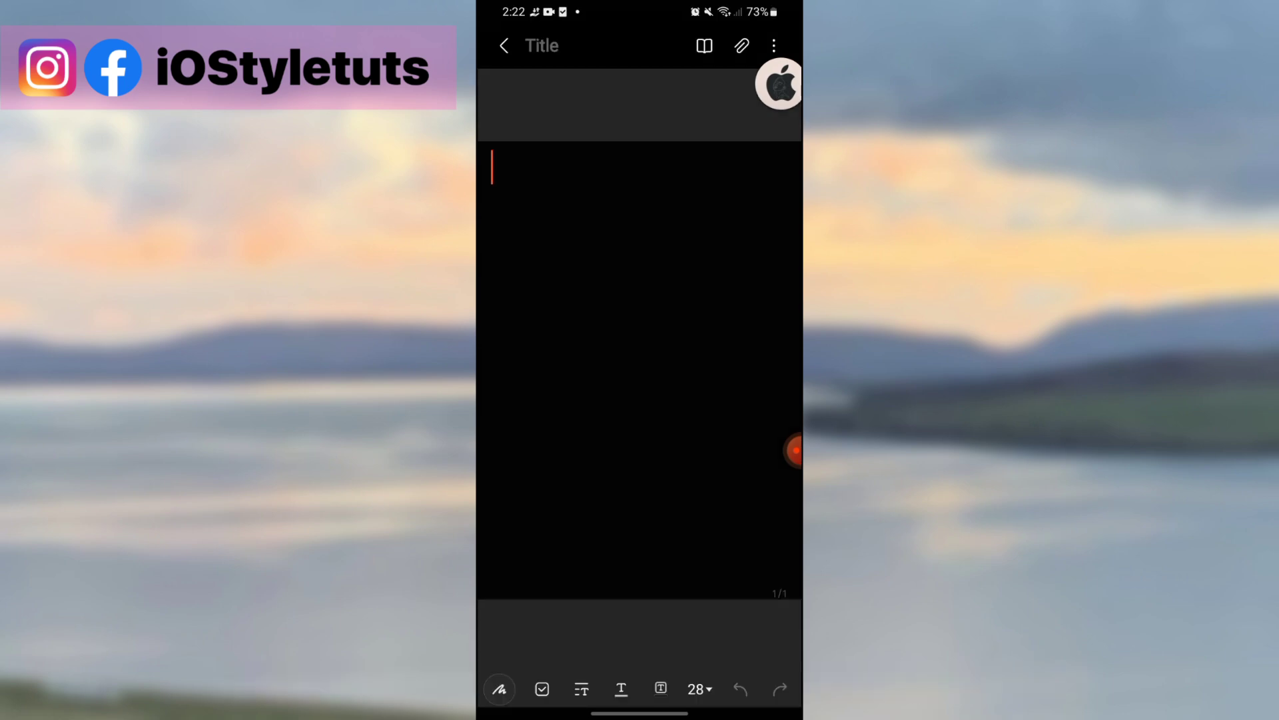
Type 'Hey there.' into a new note and scroll through the iOS-style emoji keyboard.
type("Hey there.")
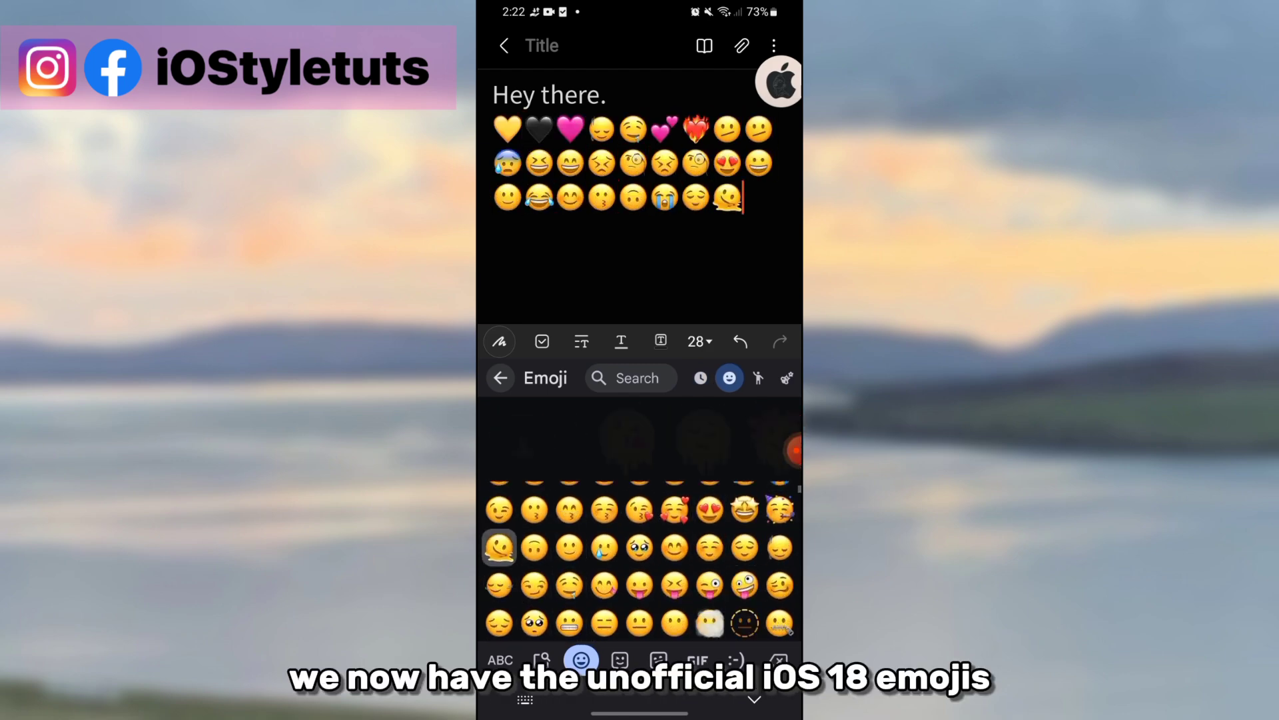
scroll("down", 3)
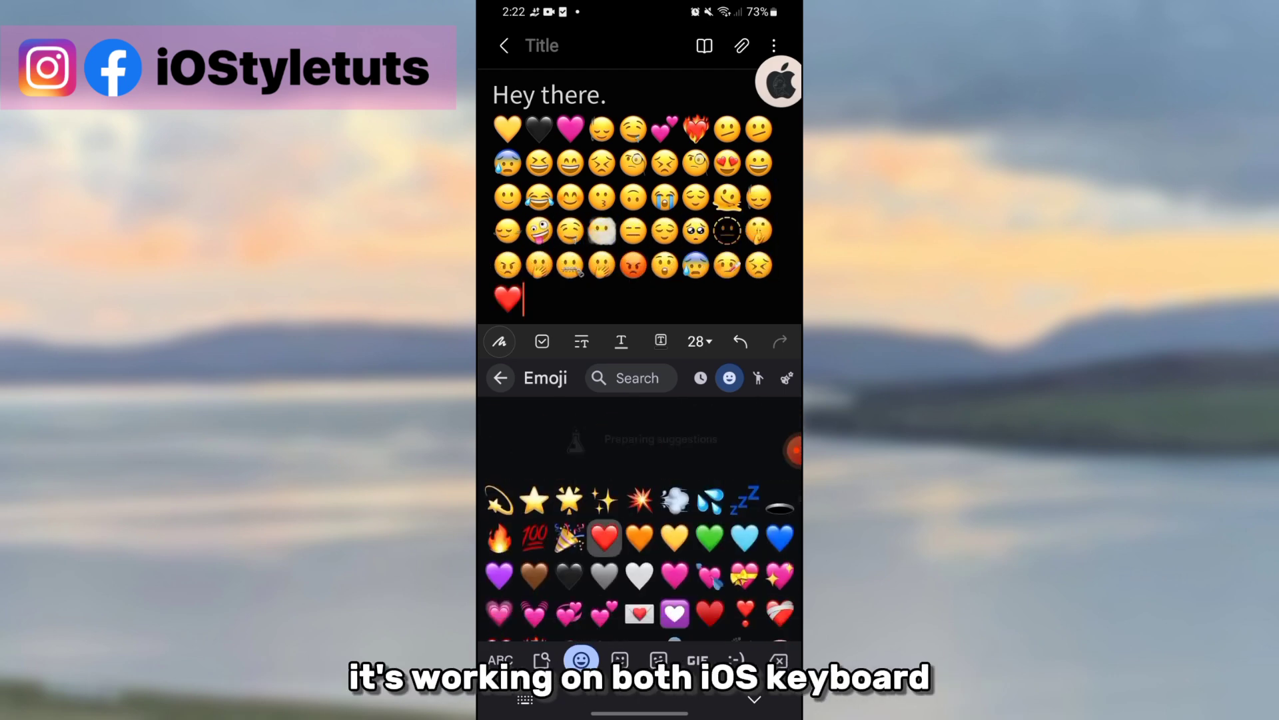
scroll("down", 3)
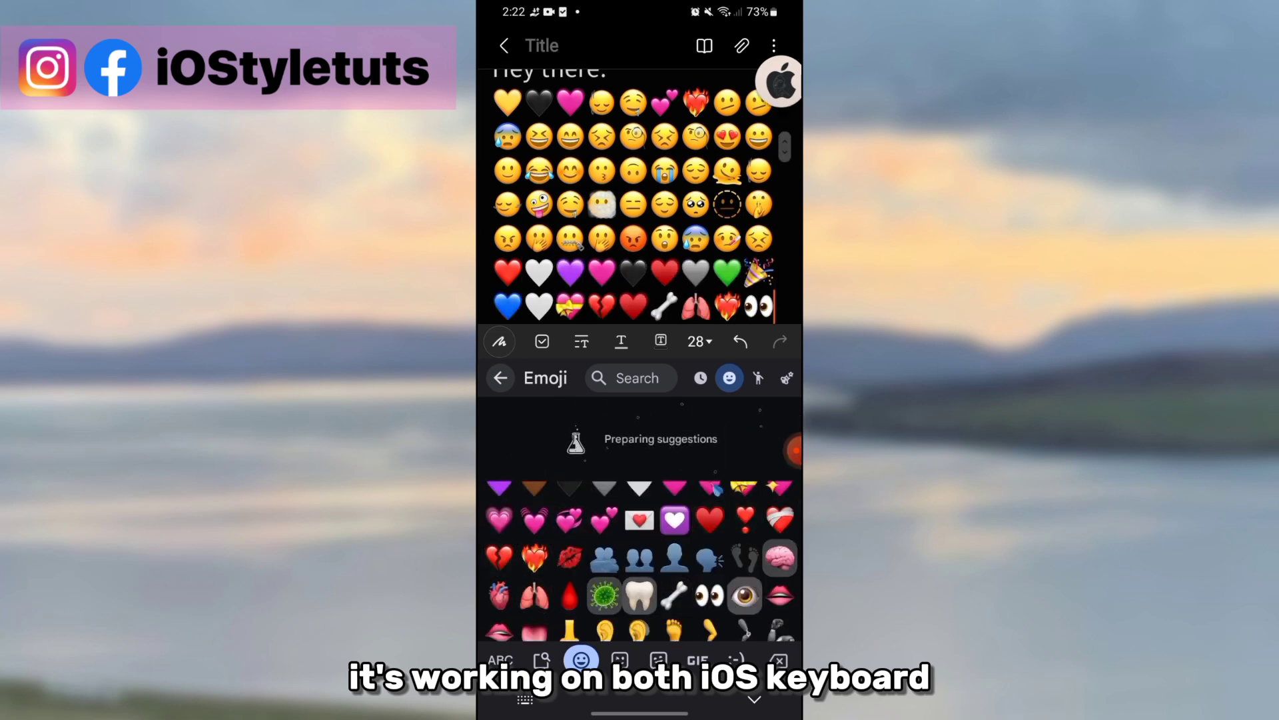